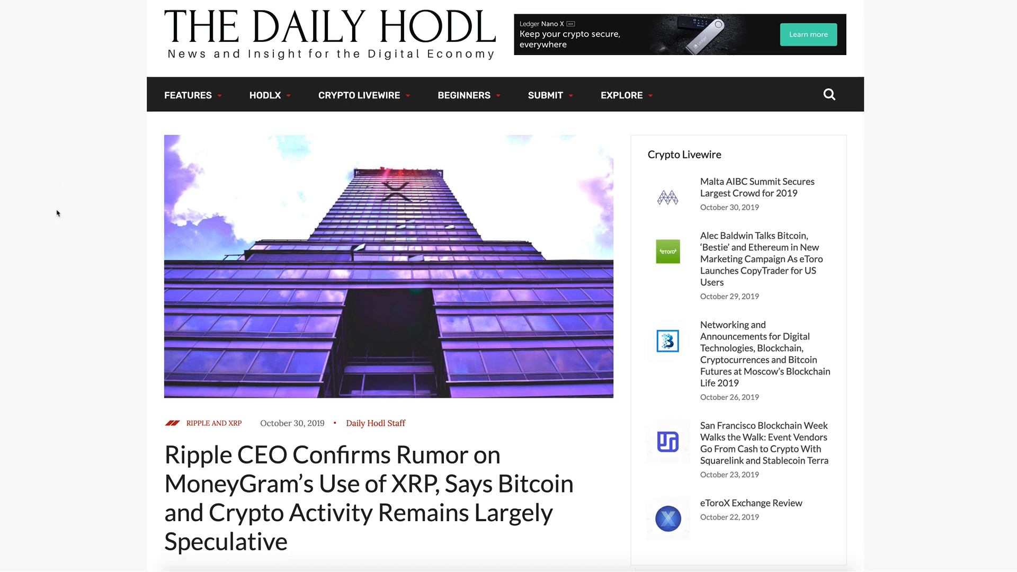
Step: Scroll the MoneyGram XRP article past the XRP/MXN liquidity chart to Garlinghouse's speculation quote
scroll(down, 3)
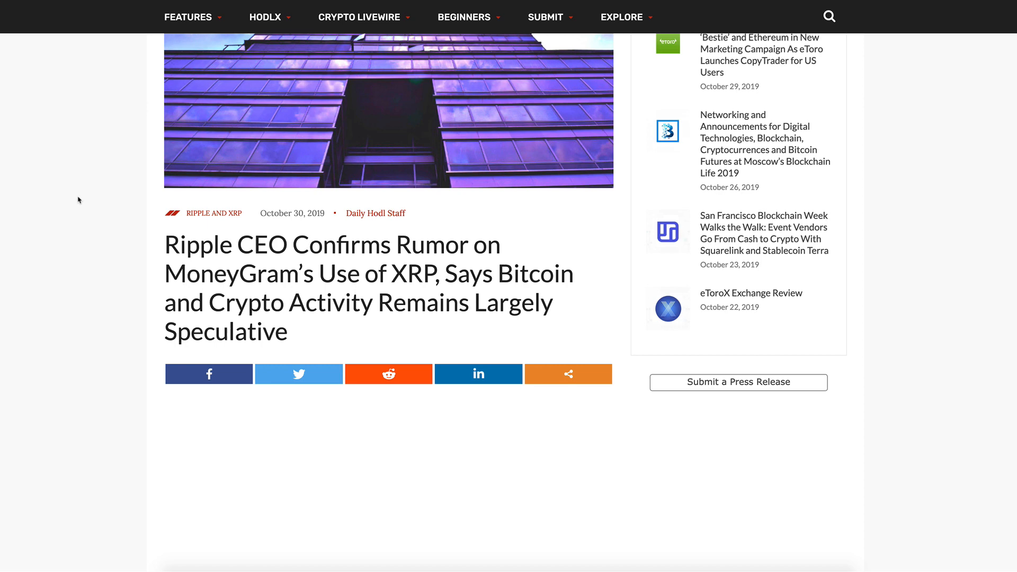
scroll(down, 3)
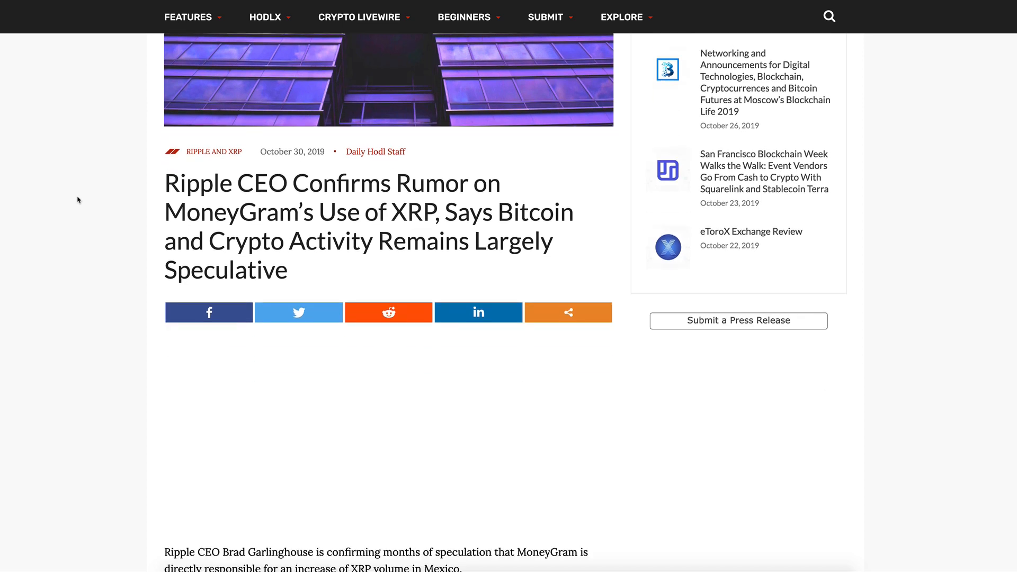
scroll(down, 3)
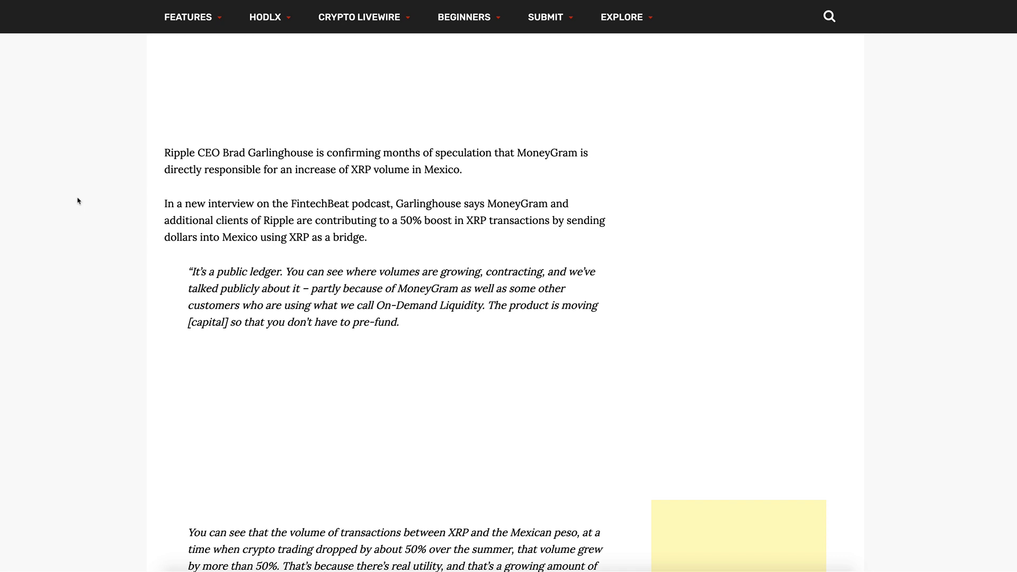
mouse_move(87, 225)
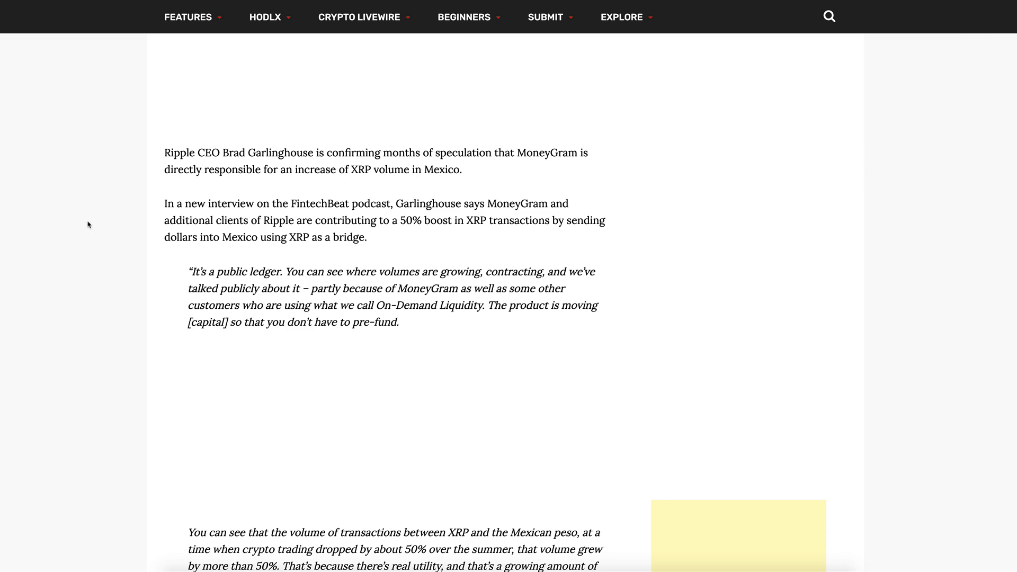
scroll(down, 3)
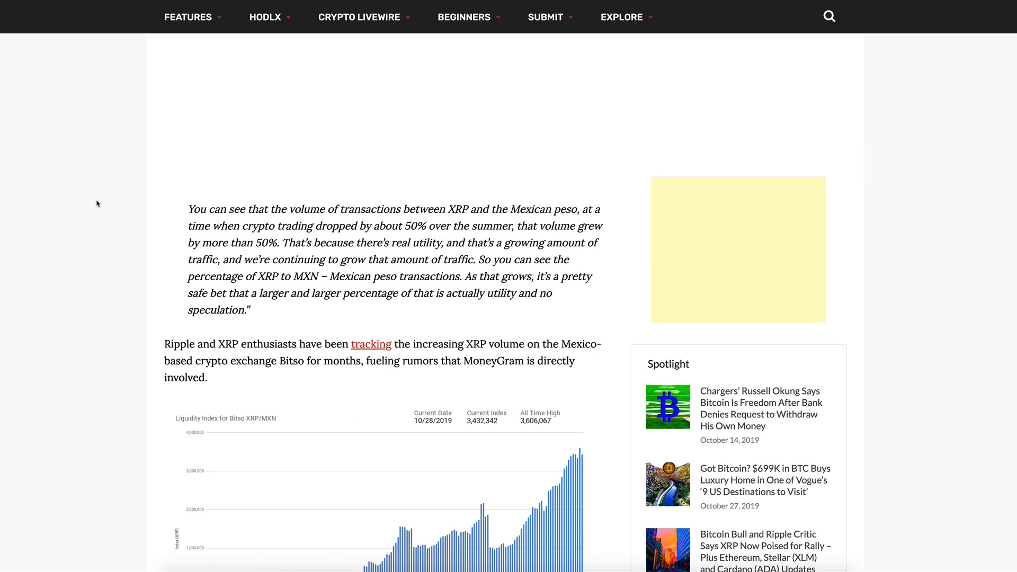
scroll(down, 3)
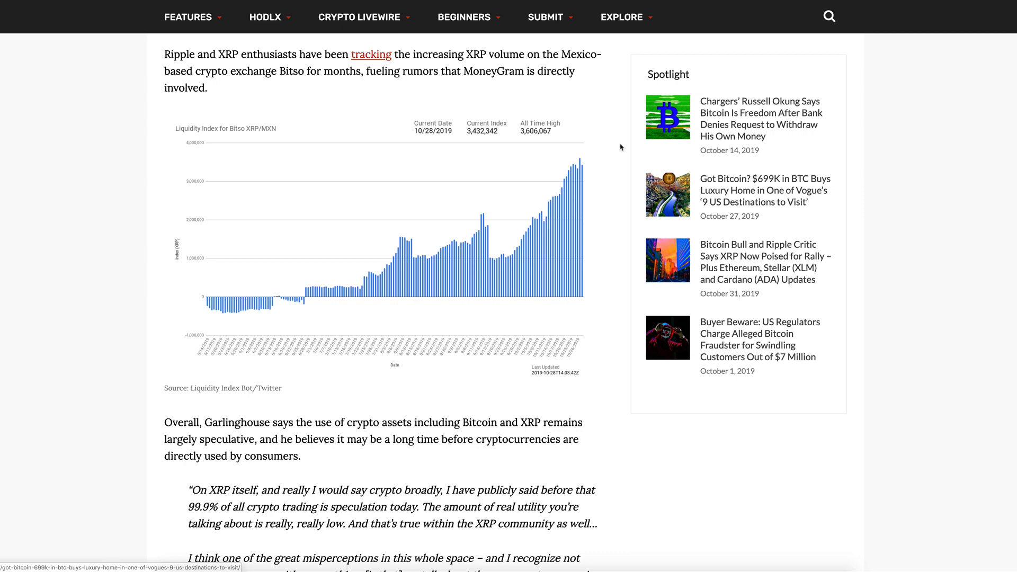
scroll(down, 3)
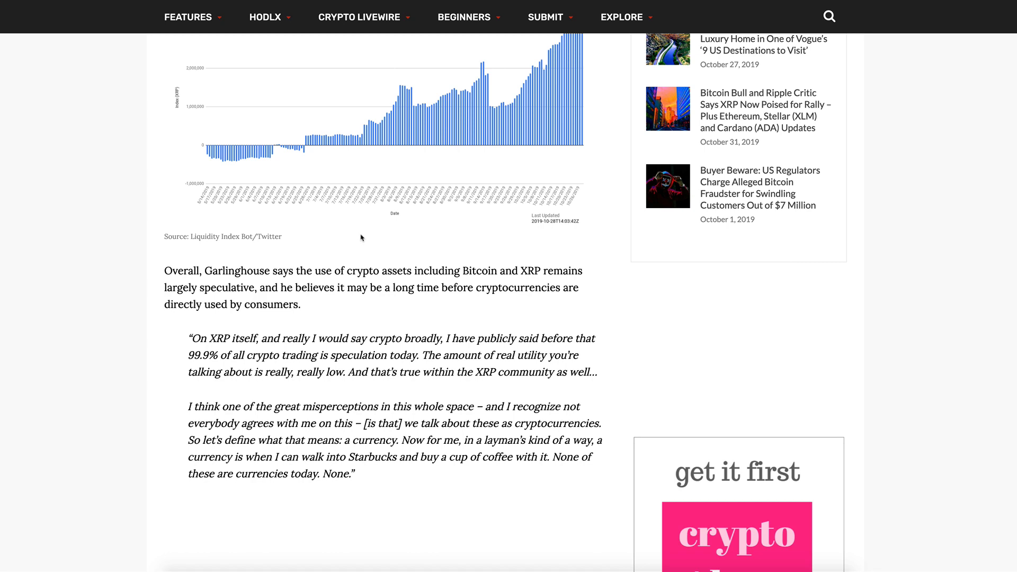
mouse_move(482, 433)
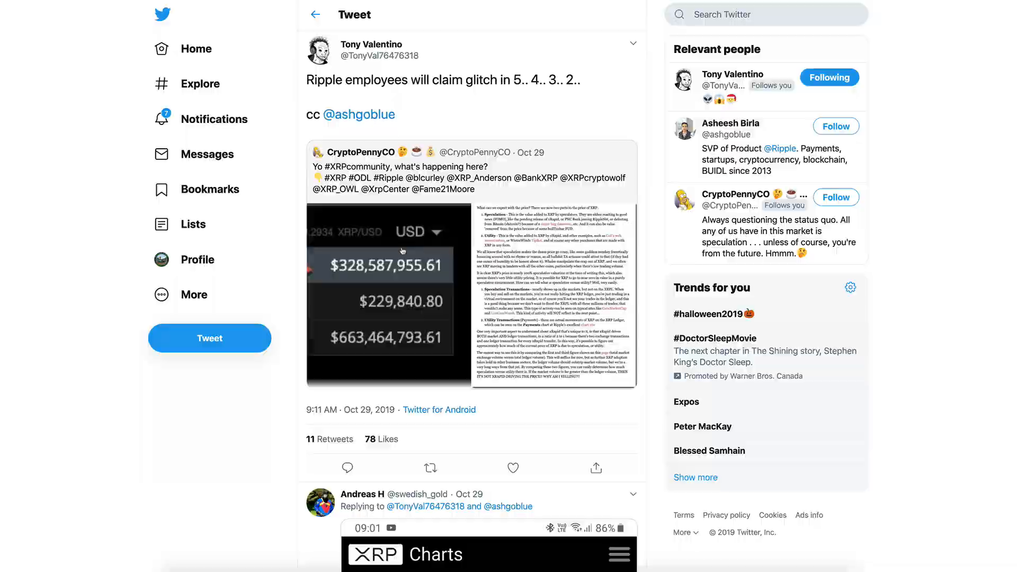
Step: Enlarge the quoted tweet's XRP volume stats image to full size
click(383, 291)
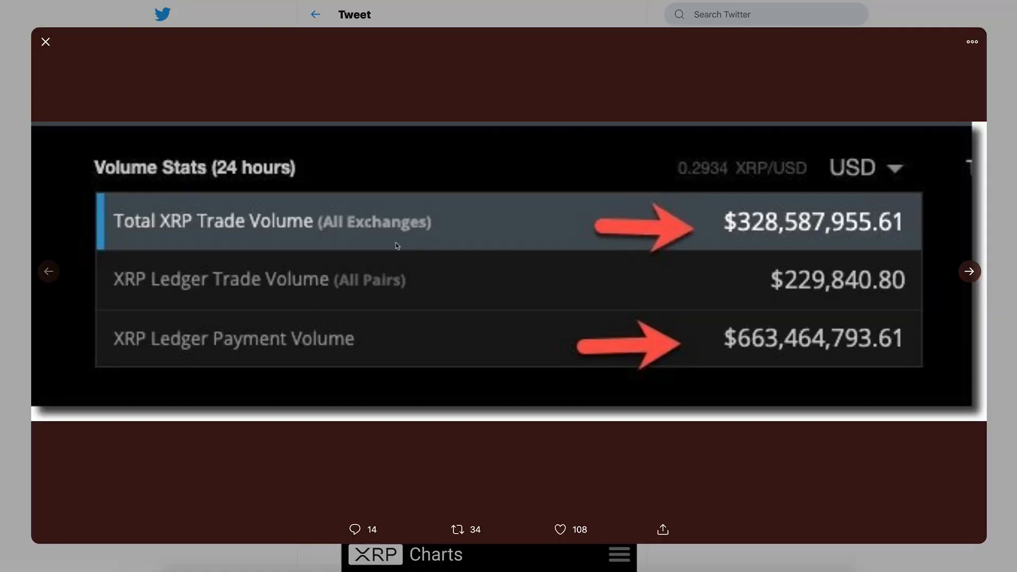
mouse_move(216, 236)
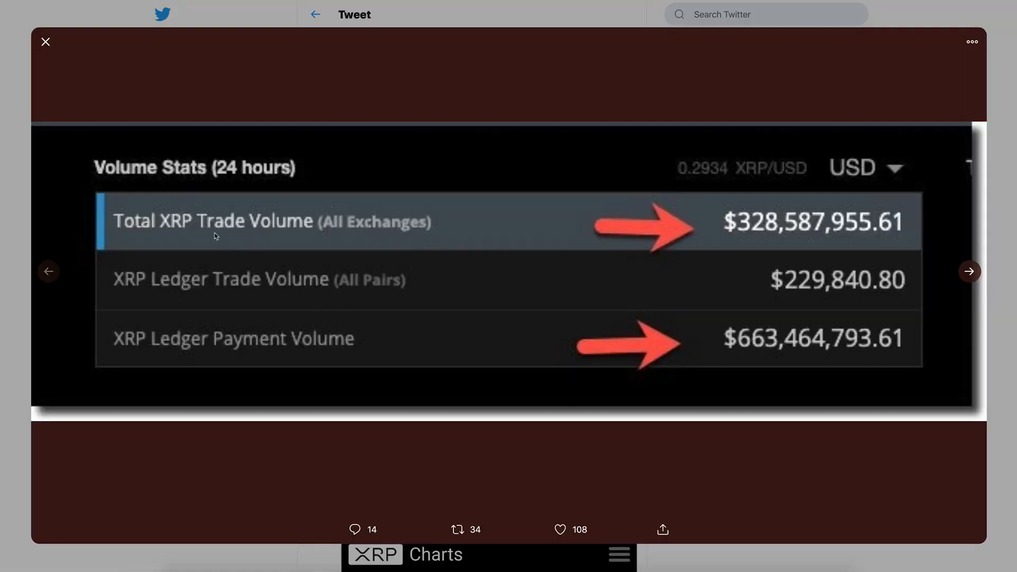
mouse_move(264, 306)
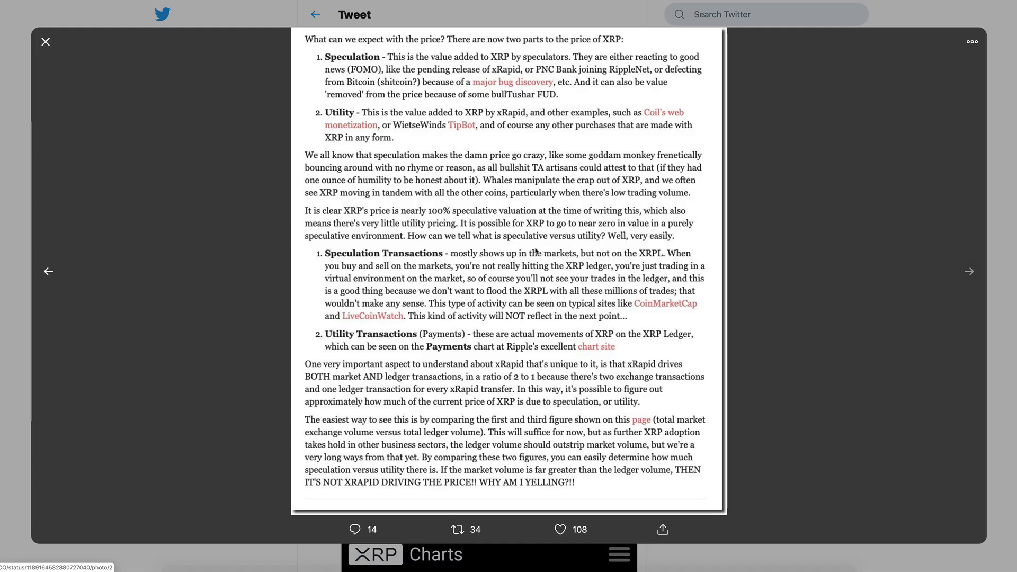
mouse_move(442, 255)
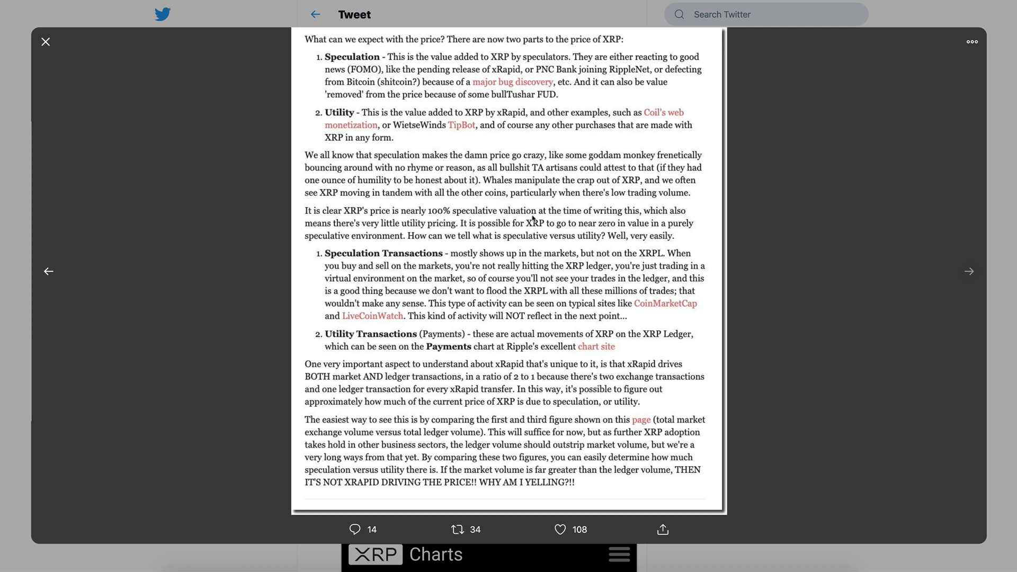
mouse_move(336, 235)
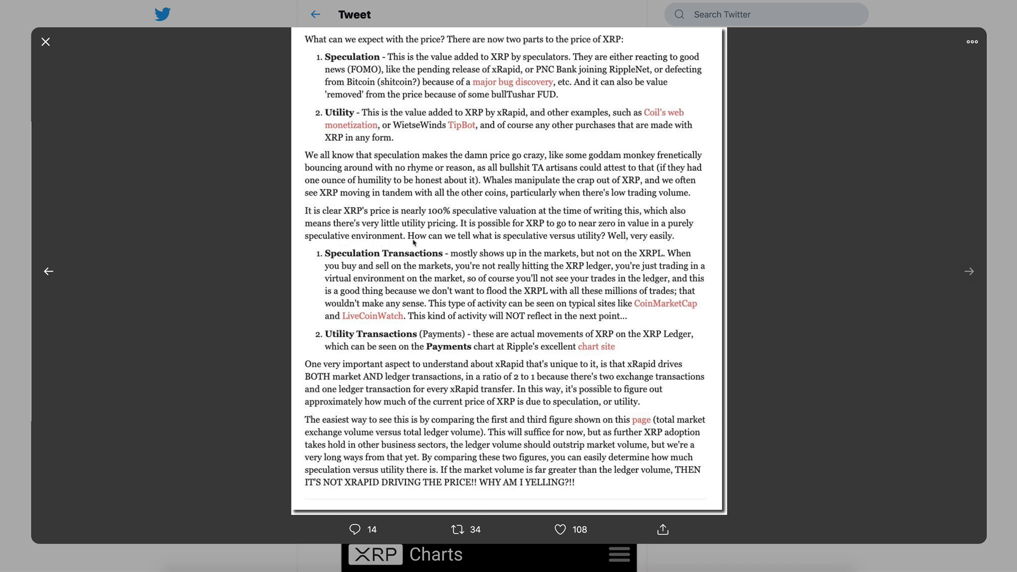
mouse_move(540, 242)
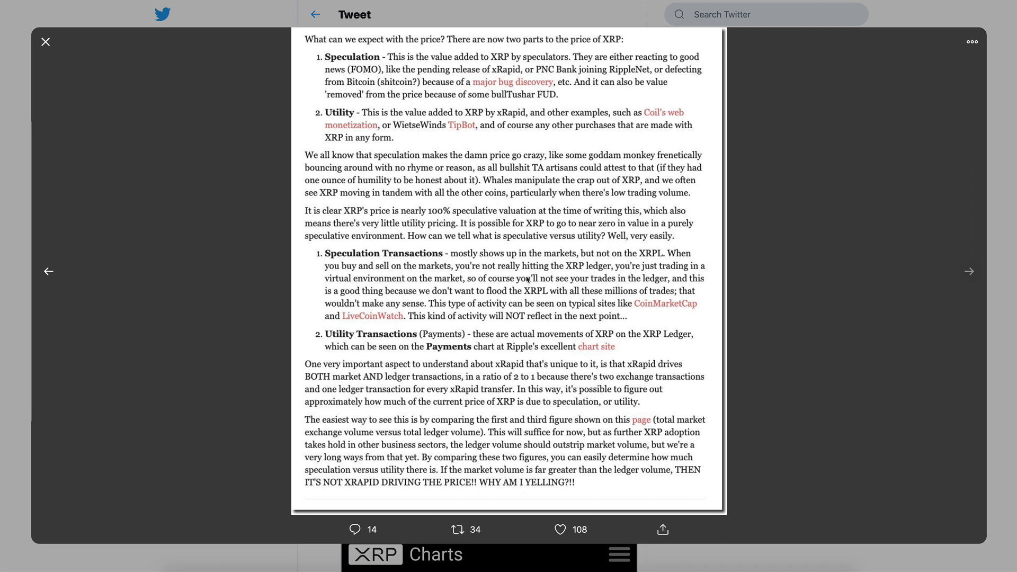
mouse_move(484, 293)
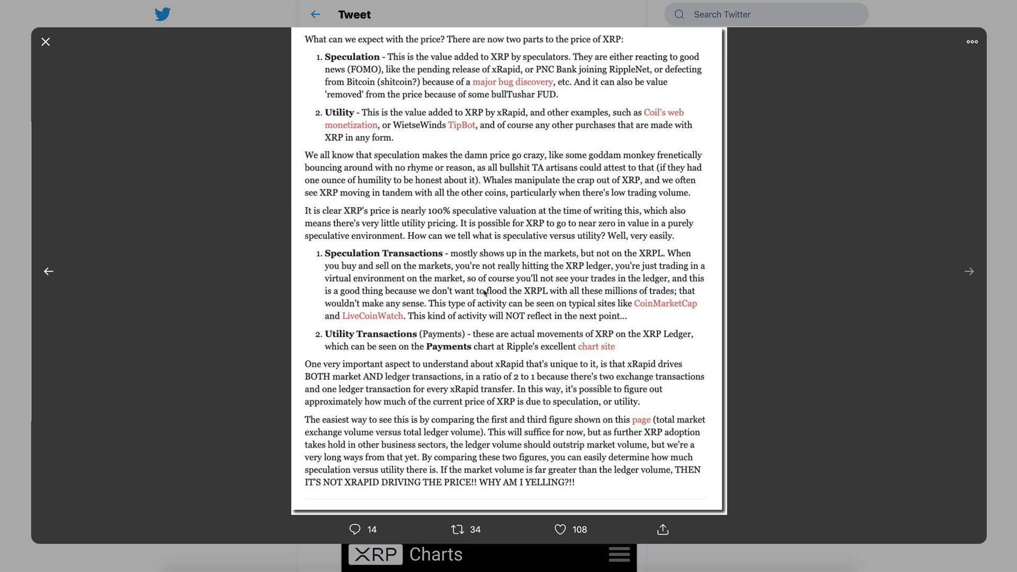
mouse_move(515, 264)
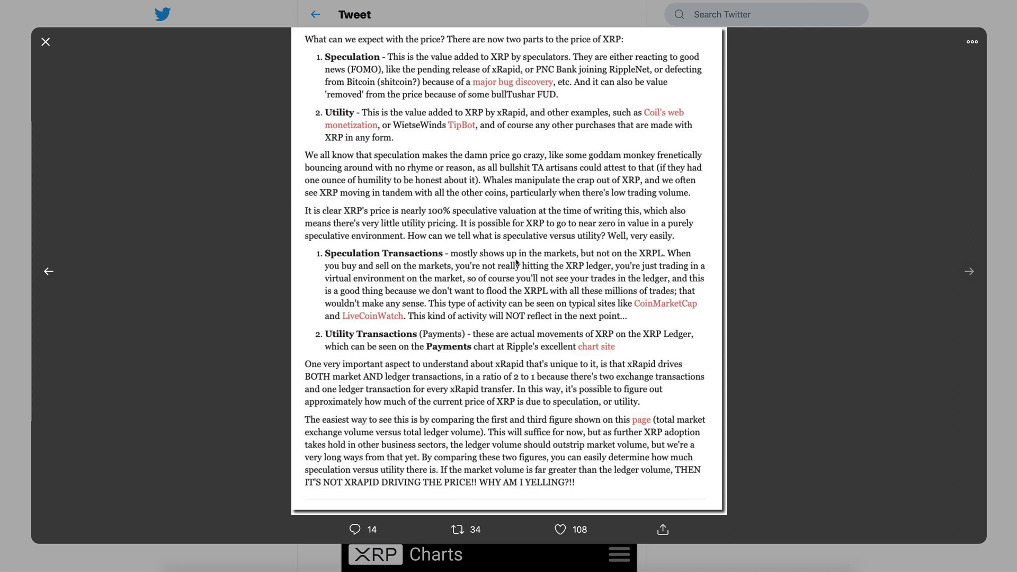
mouse_move(583, 263)
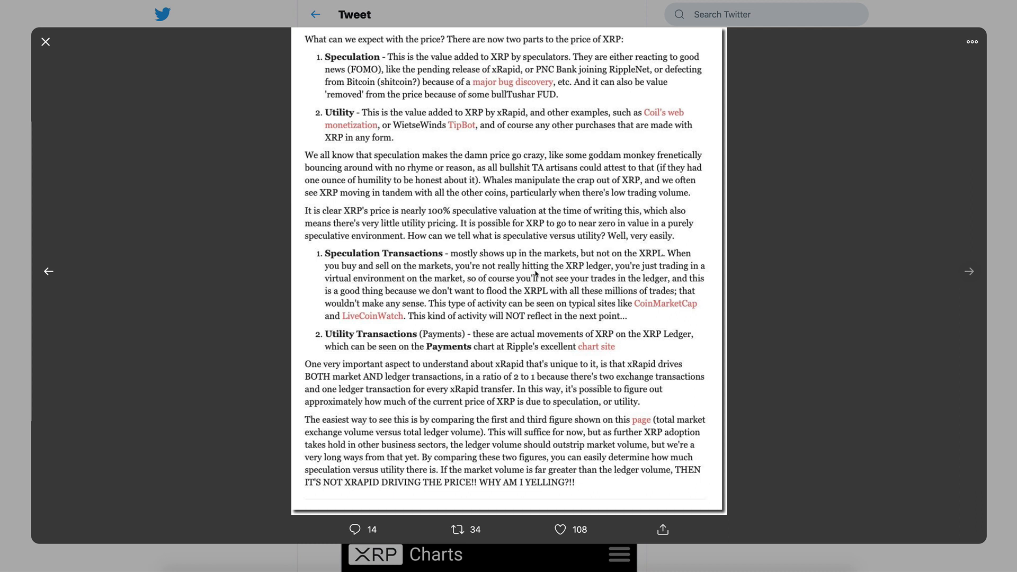
mouse_move(541, 272)
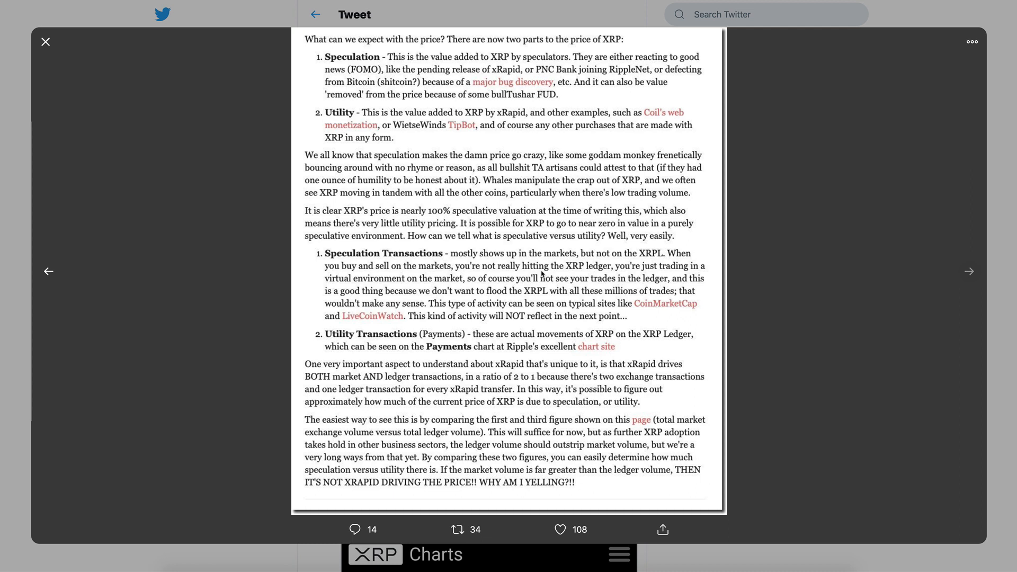
mouse_move(505, 291)
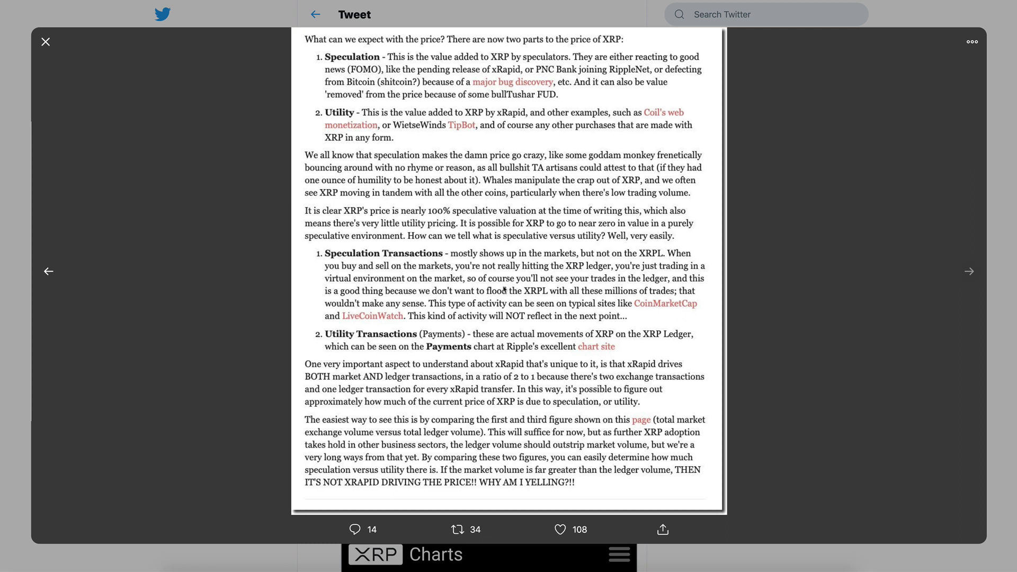
mouse_move(584, 290)
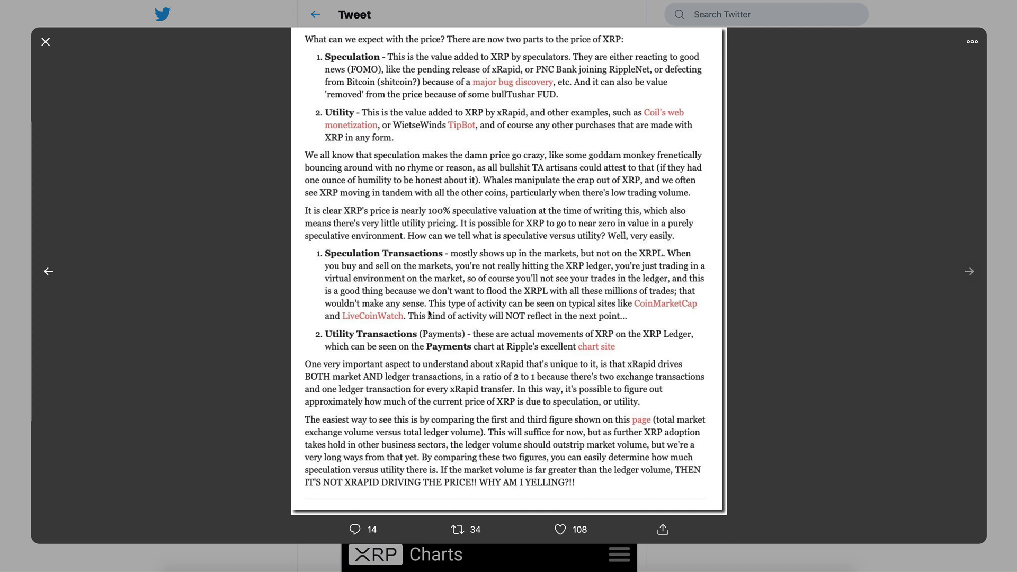
mouse_move(426, 314)
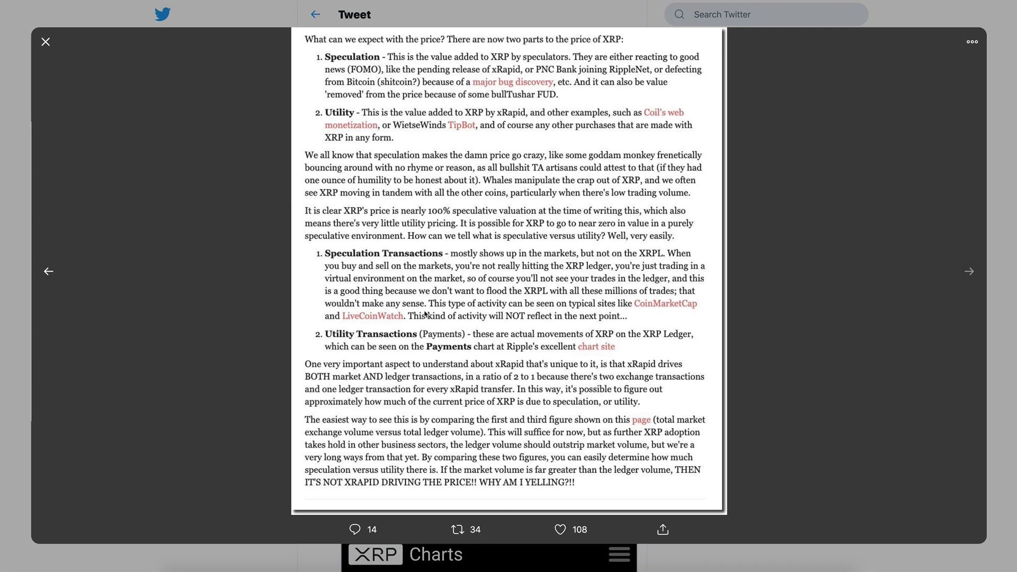
mouse_move(477, 325)
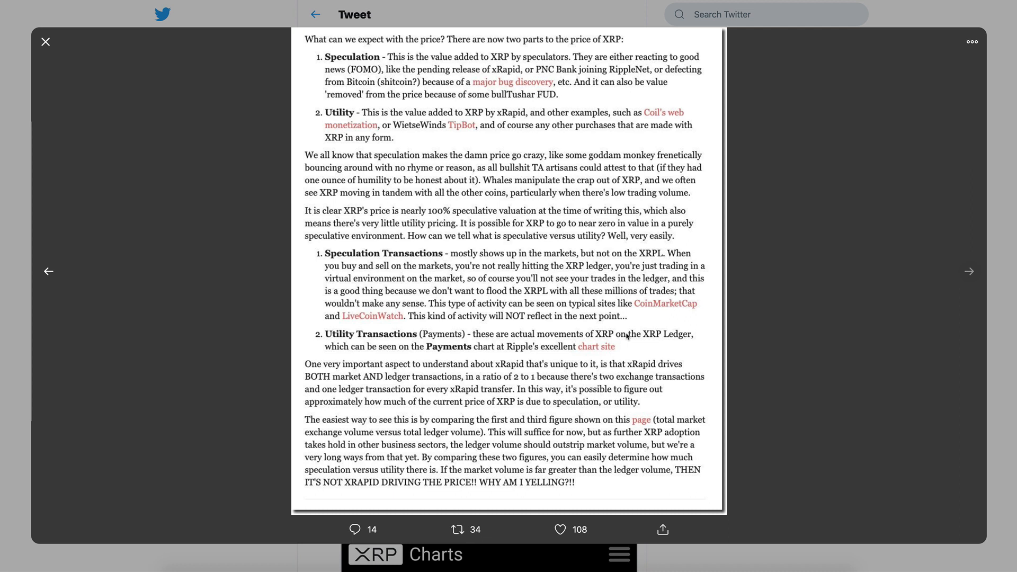
mouse_move(467, 375)
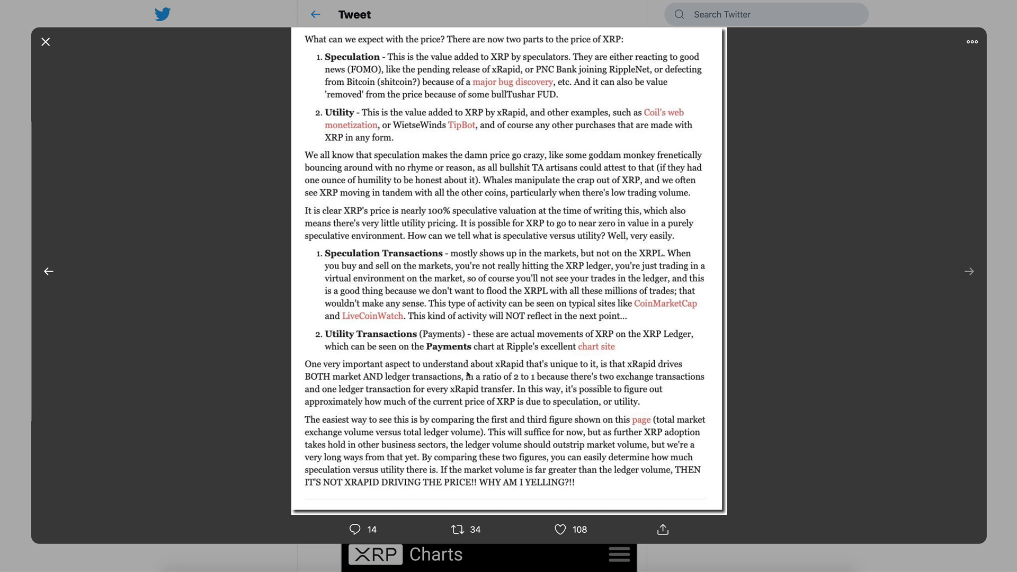
mouse_move(559, 373)
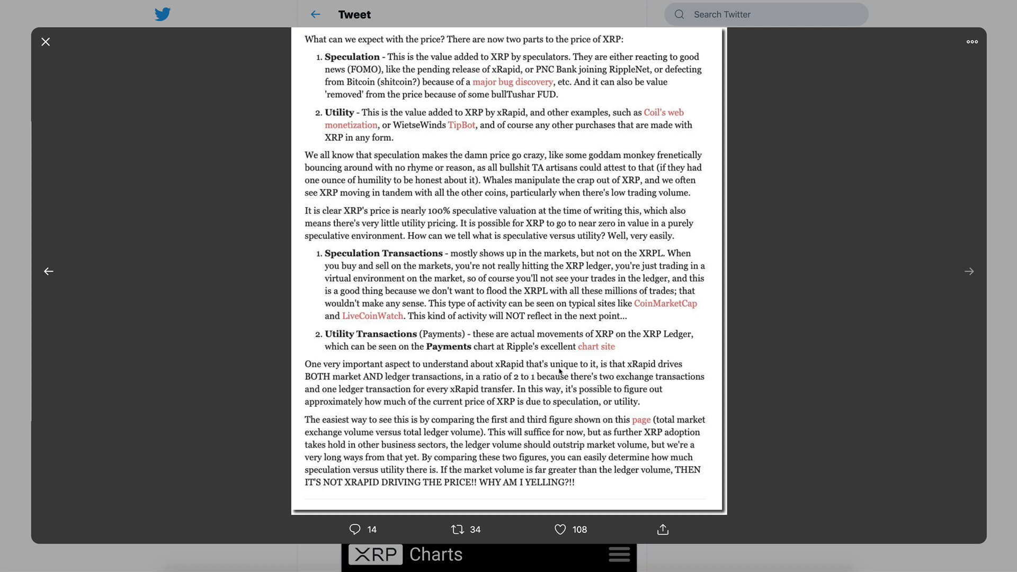
mouse_move(563, 370)
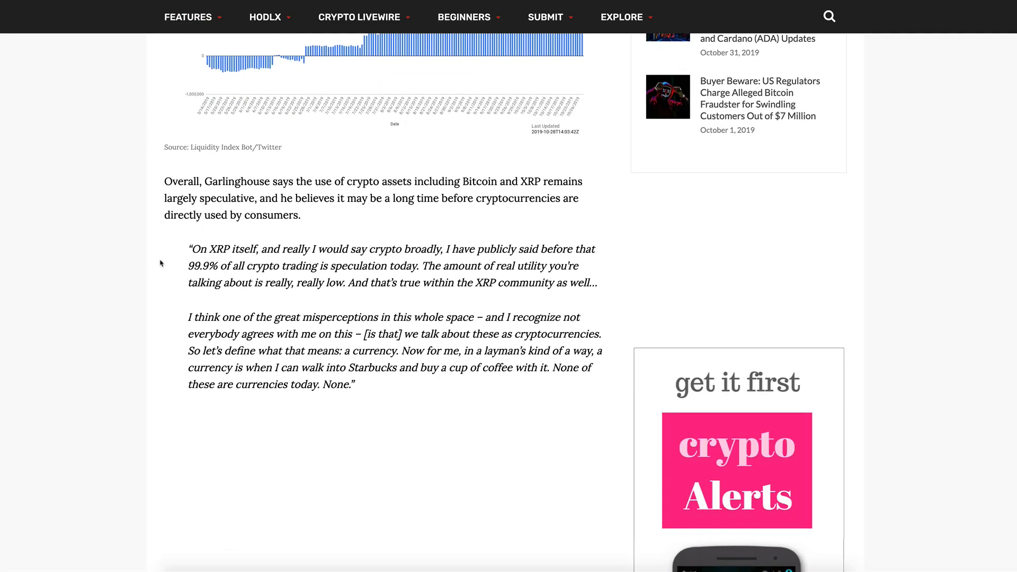
Step: Highlight Garlinghouse's quote from its opening words through the 99.9% speculation claim
double_click(199, 249)
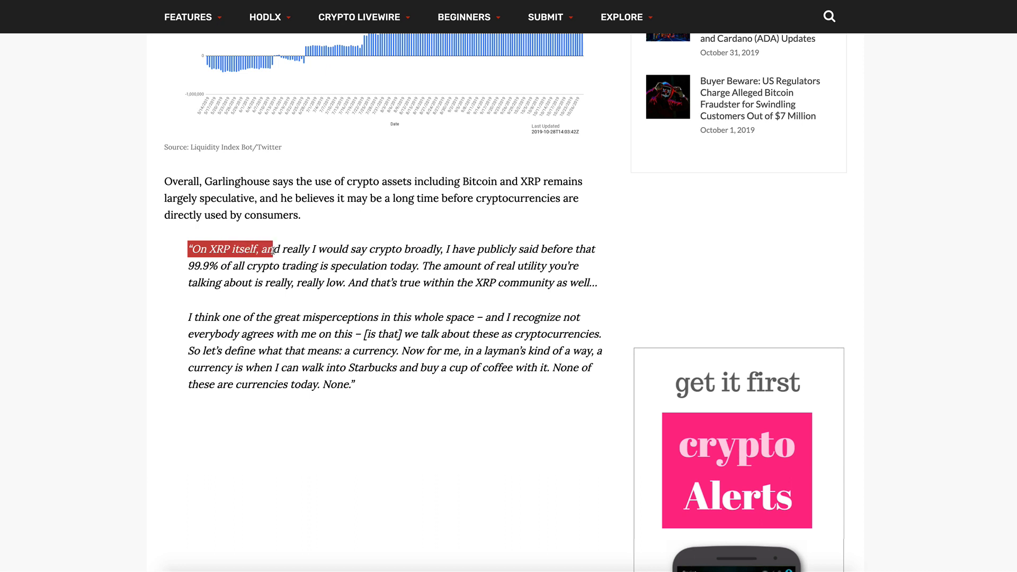
drag(256, 249, 494, 249)
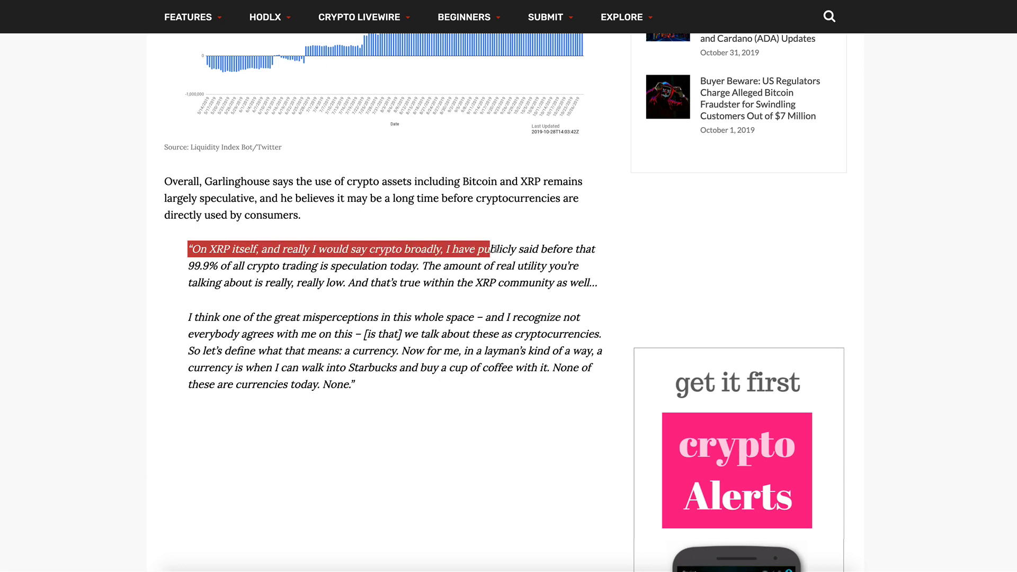
drag(492, 248, 205, 265)
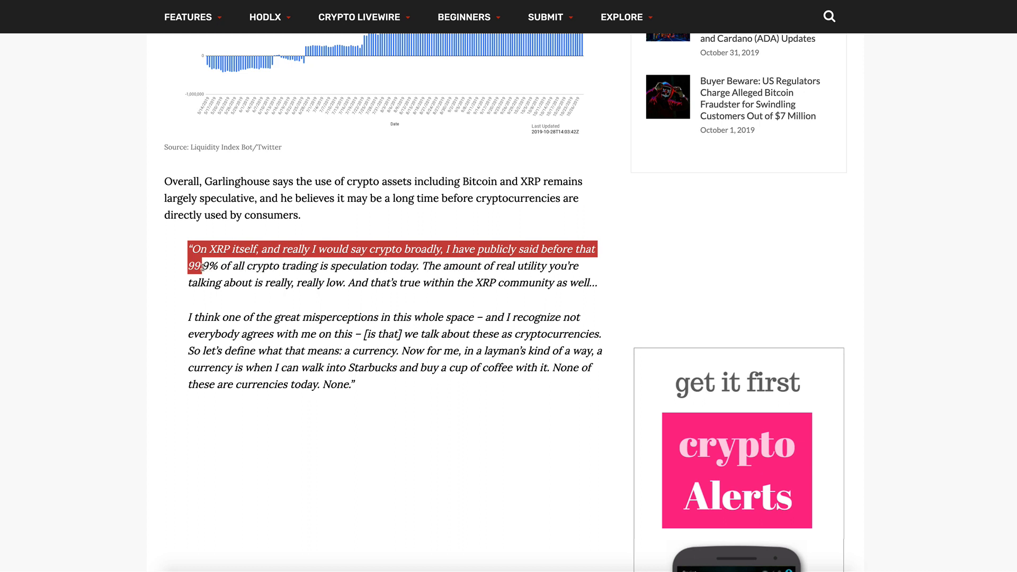
drag(201, 266, 366, 265)
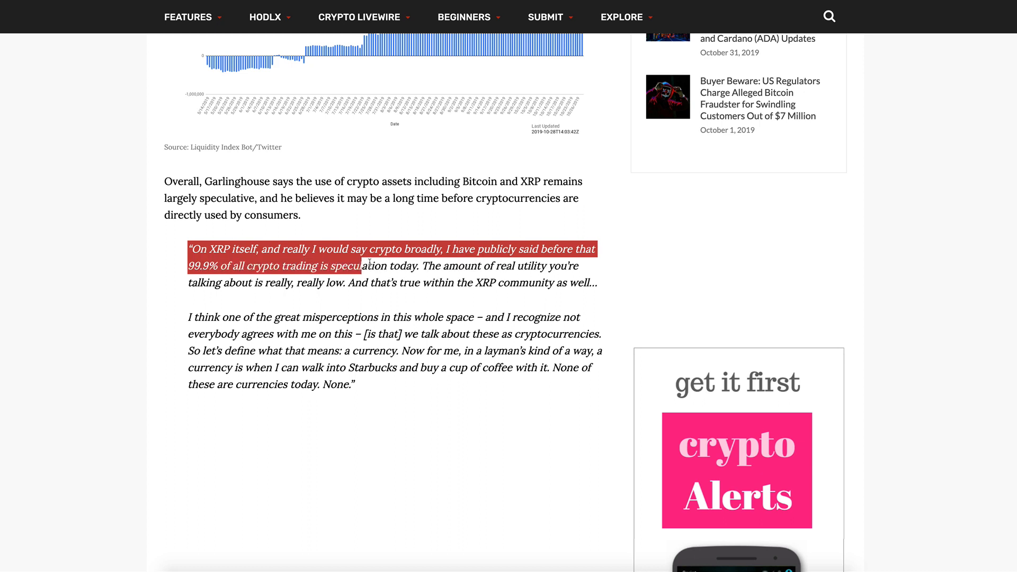
drag(360, 265, 493, 265)
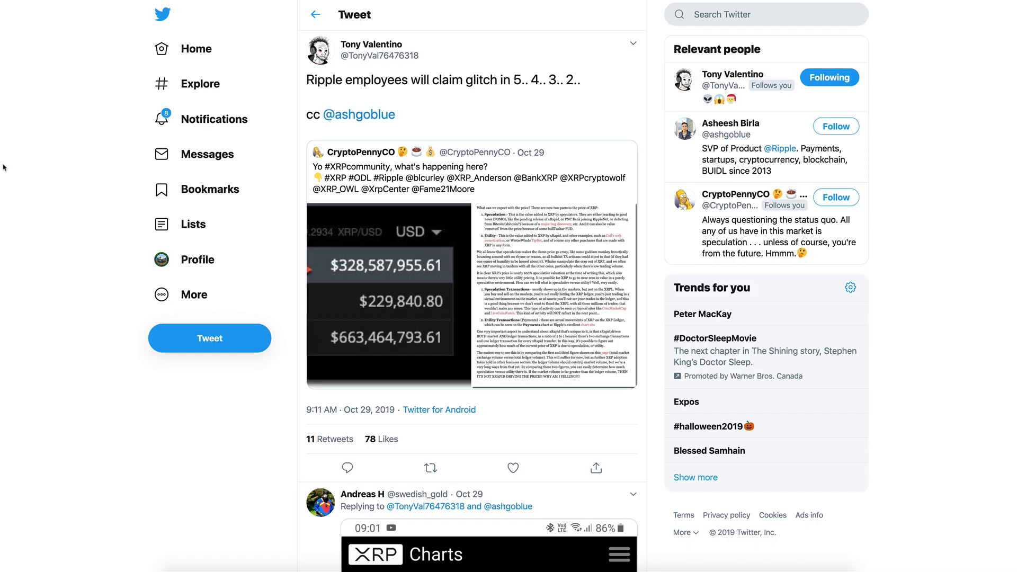
mouse_move(66, 216)
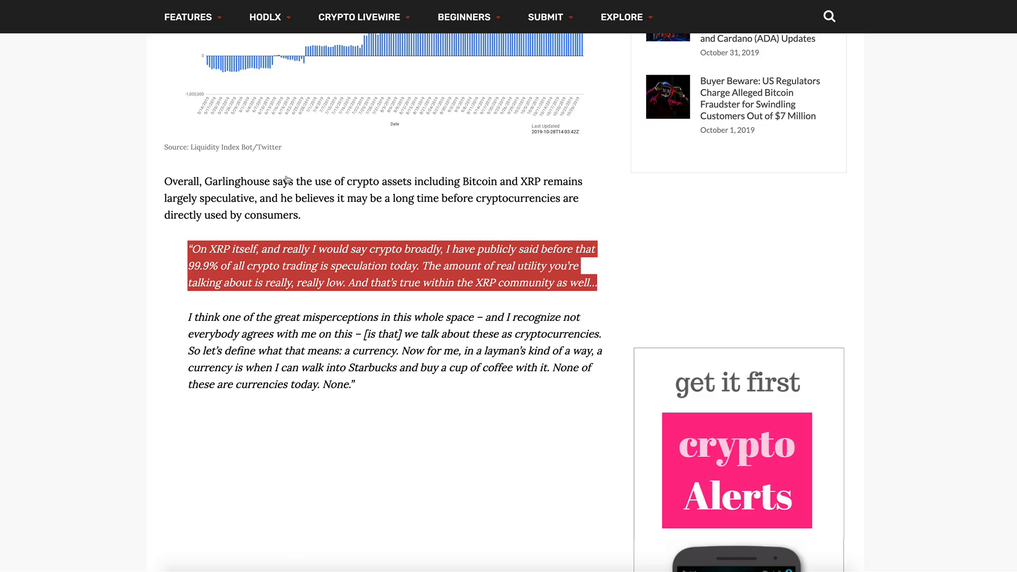
Step: Highlight the phrase 'speculation today' in Garlinghouse's 99.9% quote
click(289, 179)
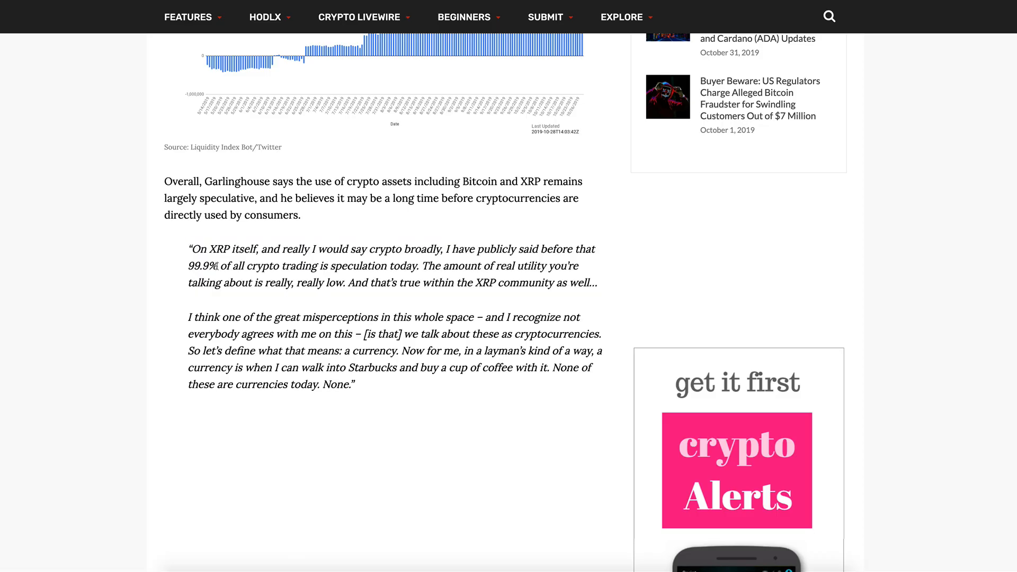
double_click(202, 266)
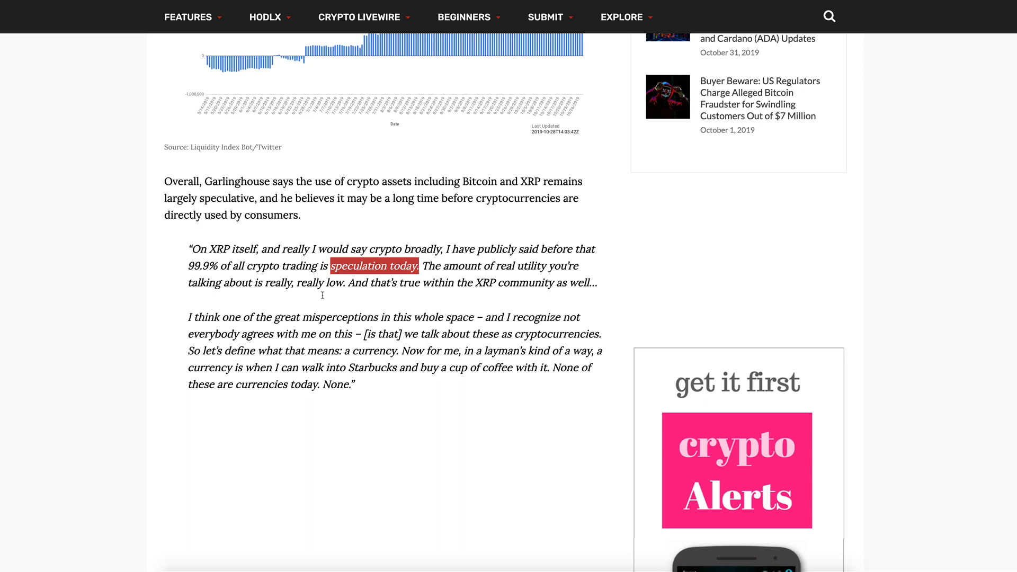
mouse_move(429, 304)
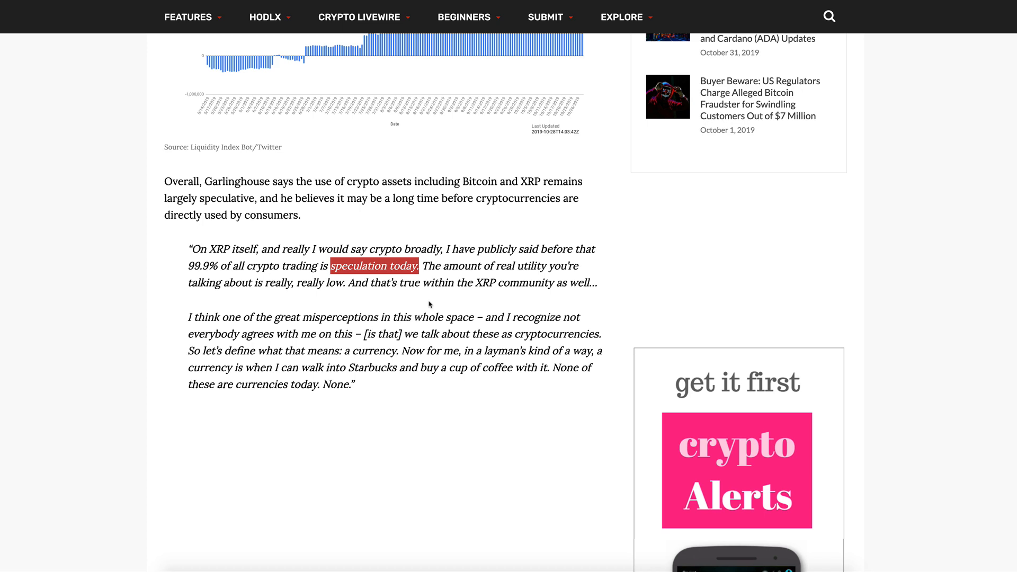
mouse_move(433, 311)
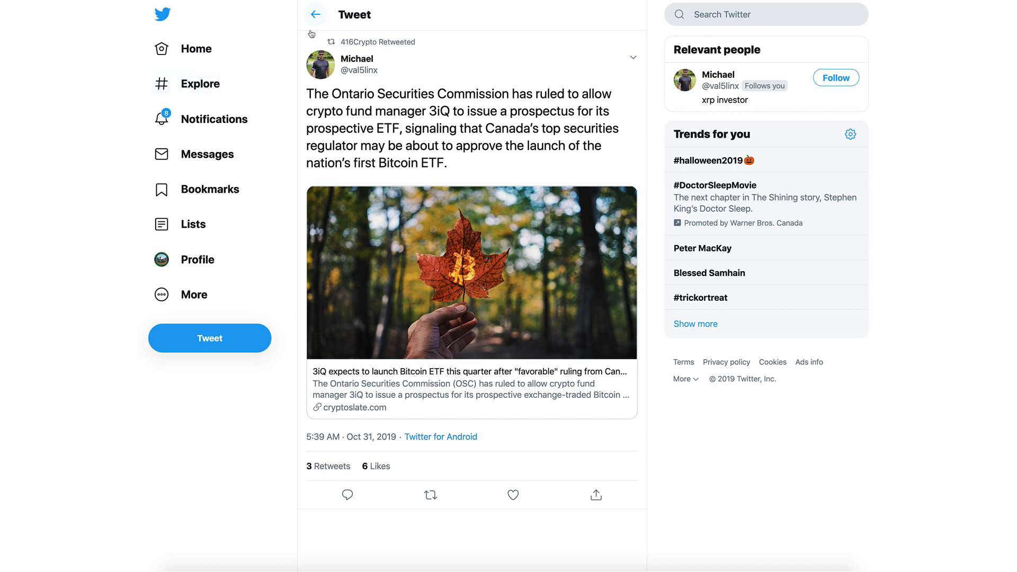
mouse_move(390, 116)
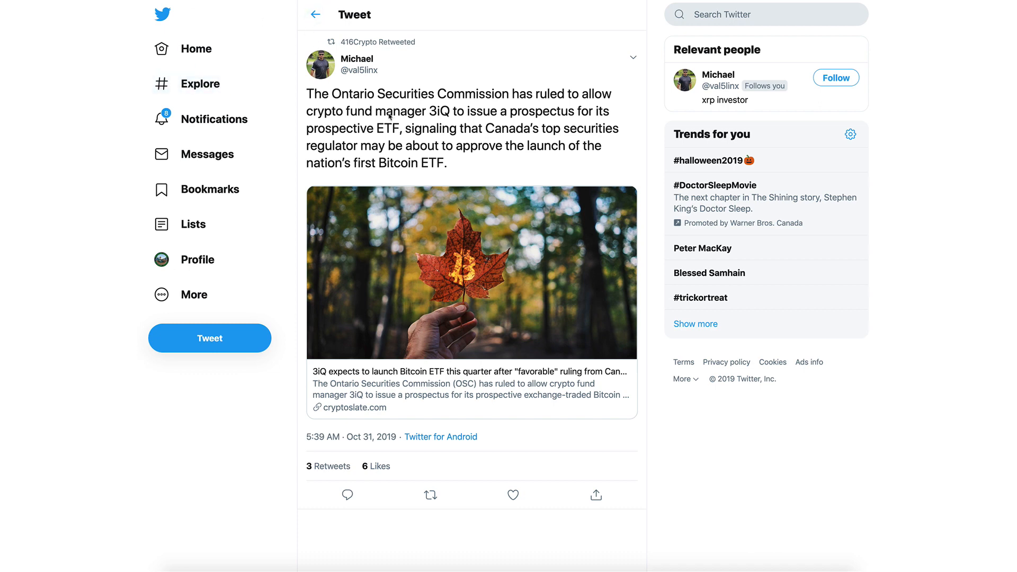
mouse_move(528, 158)
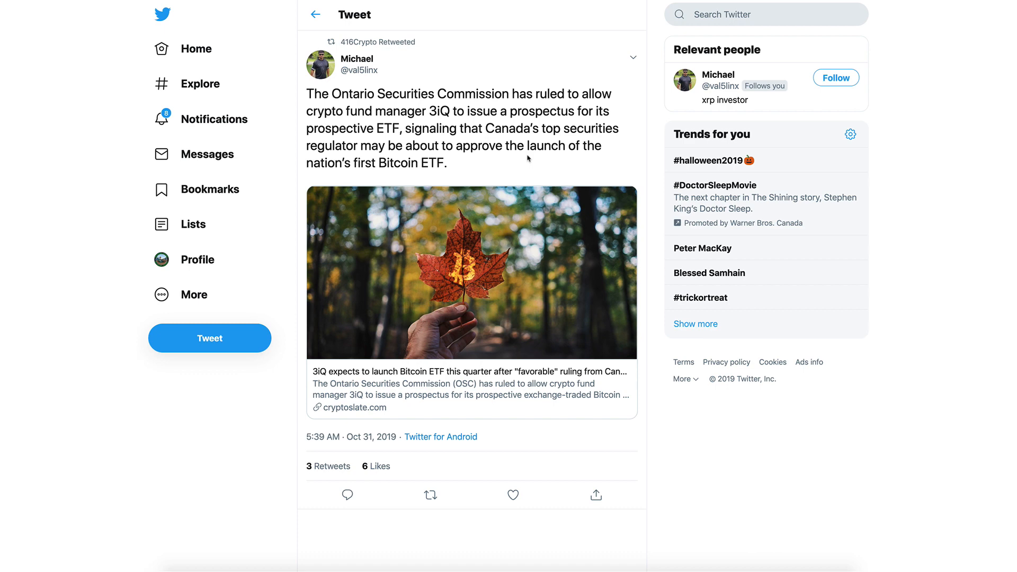
mouse_move(581, 6)
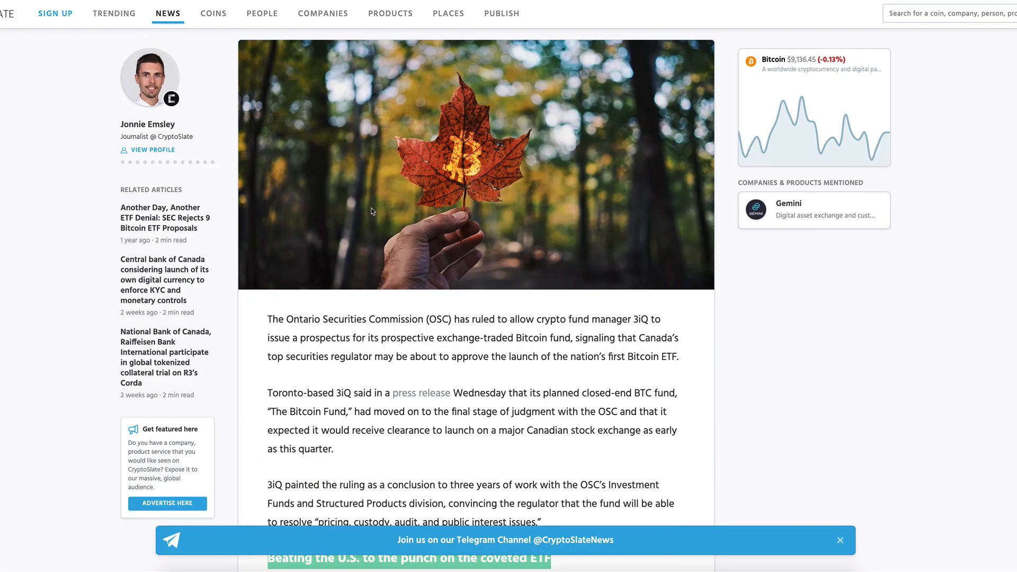
Step: Scroll the 3iQ ETF article down to the 'Beating the U.S. to the punch' section
scroll(down, 3)
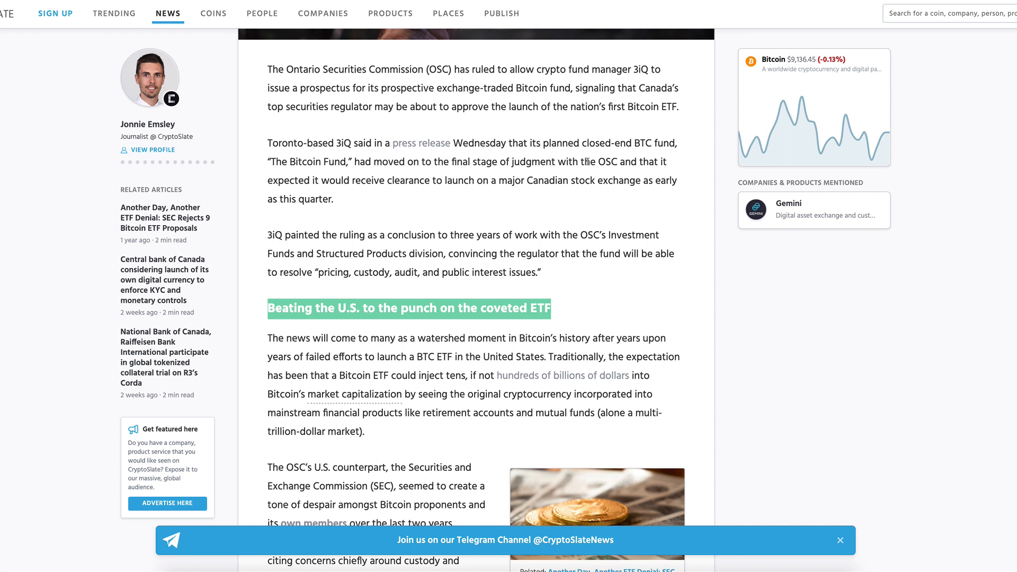
mouse_move(311, 185)
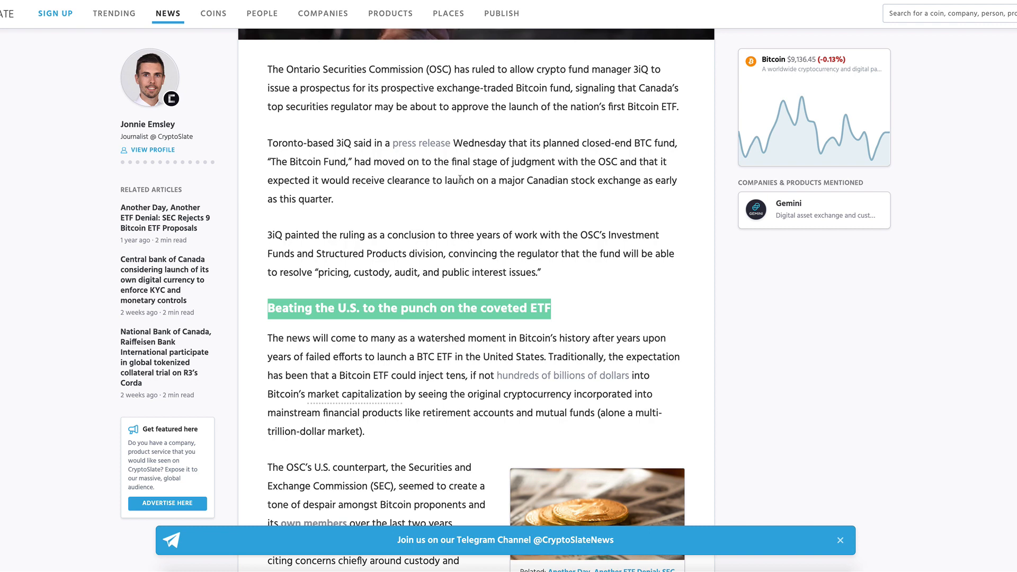
mouse_move(594, 182)
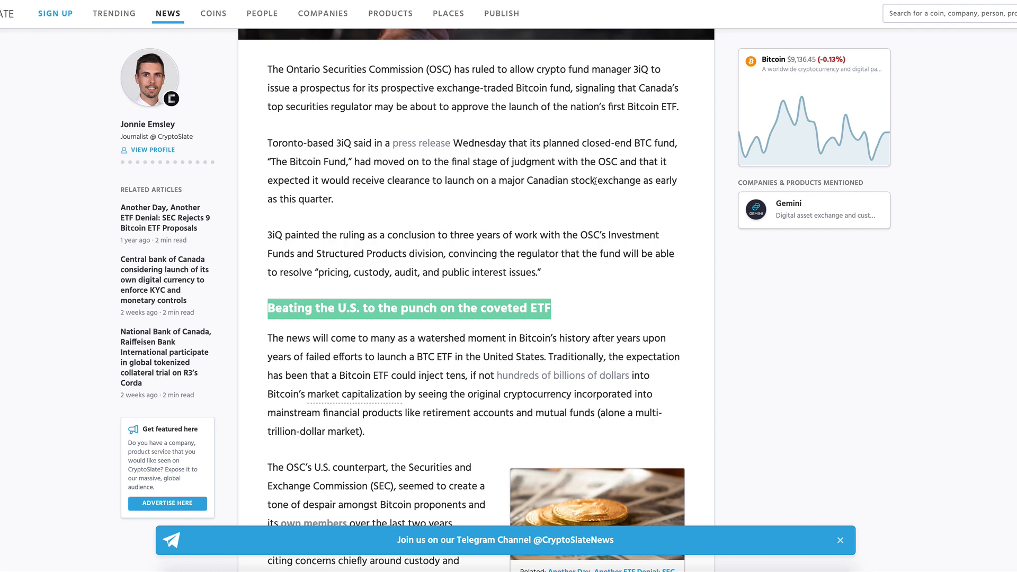
scroll(down, 3)
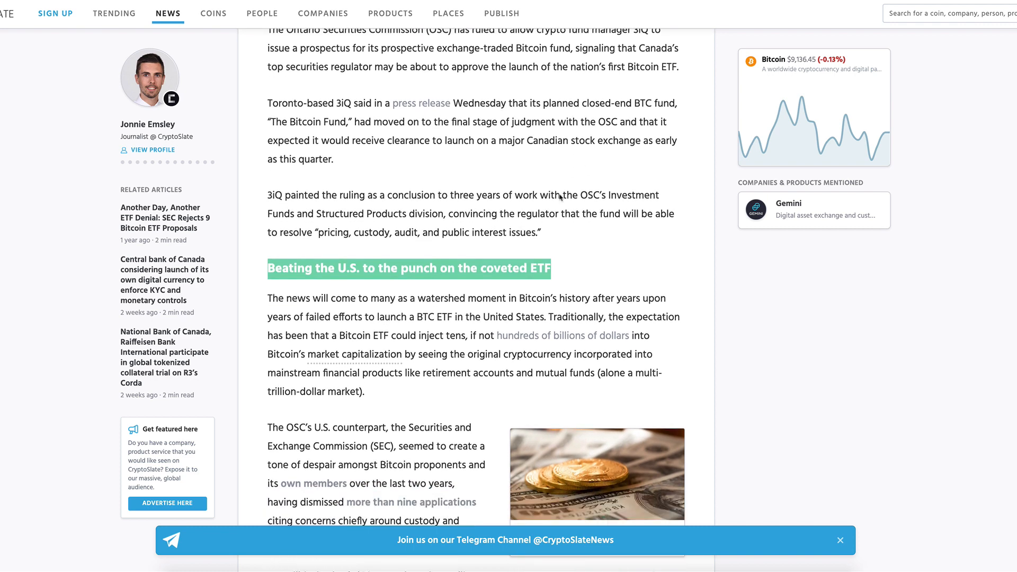
scroll(down, 3)
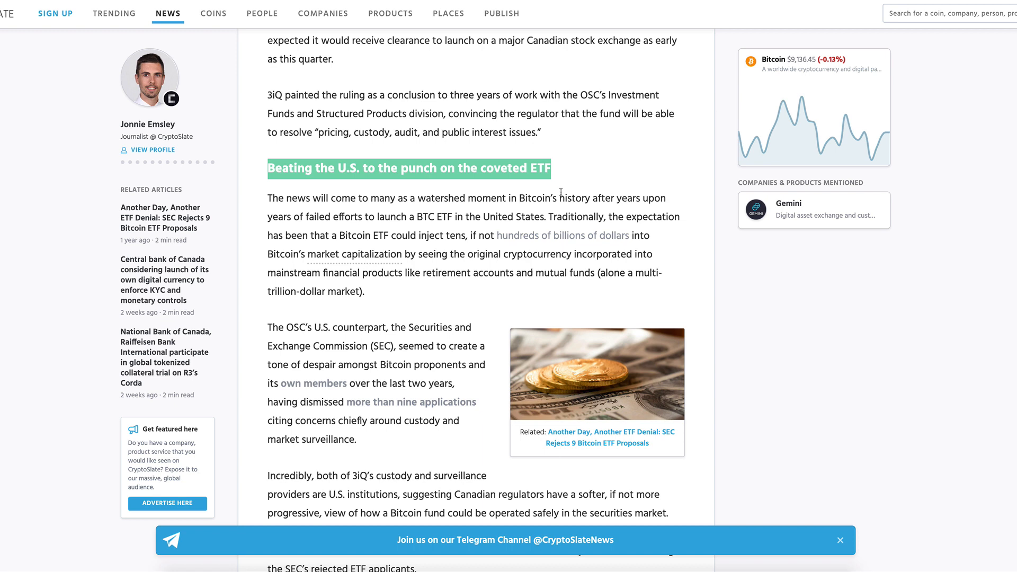
scroll(down, 3)
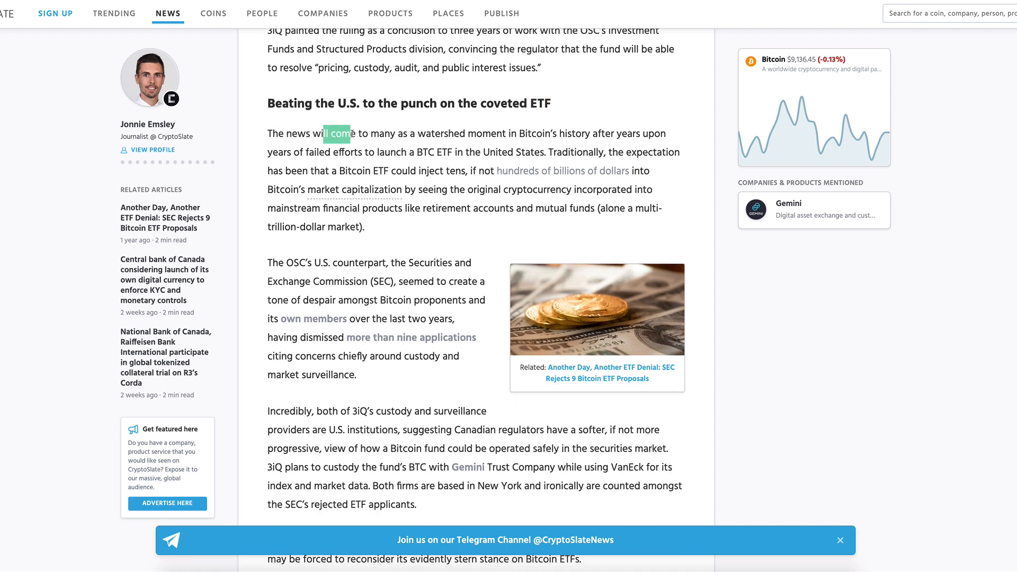
Step: Highlight the watershed-moment paragraph through Bitcoin's incorporation into mainstream financial products
drag(340, 134, 538, 134)
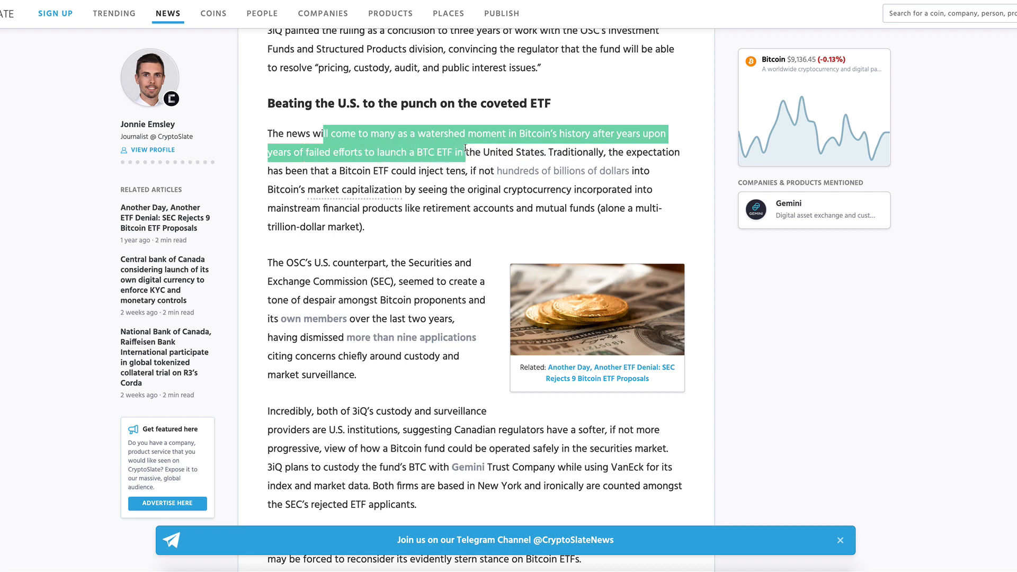
drag(465, 152, 536, 153)
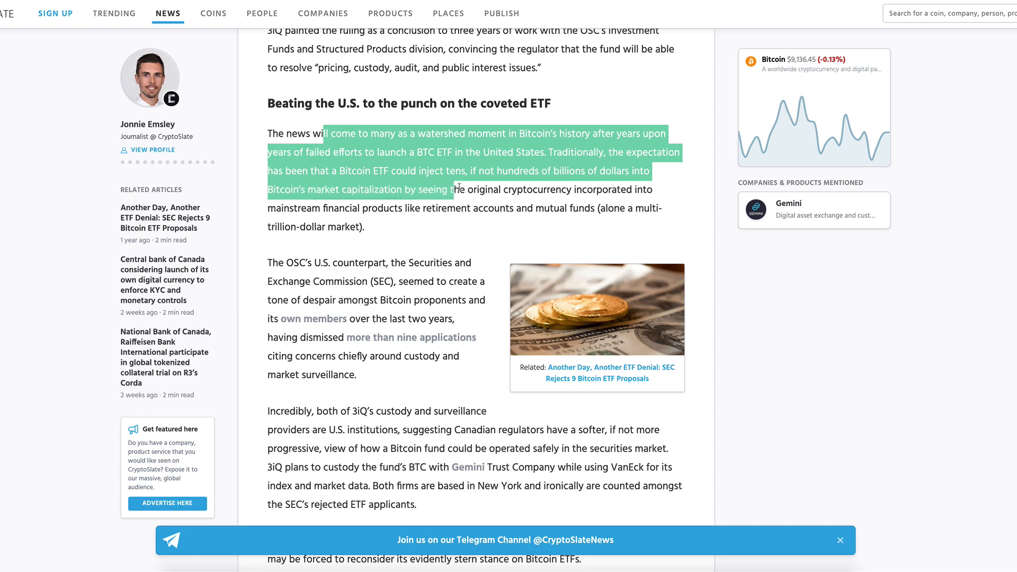
drag(454, 190, 639, 189)
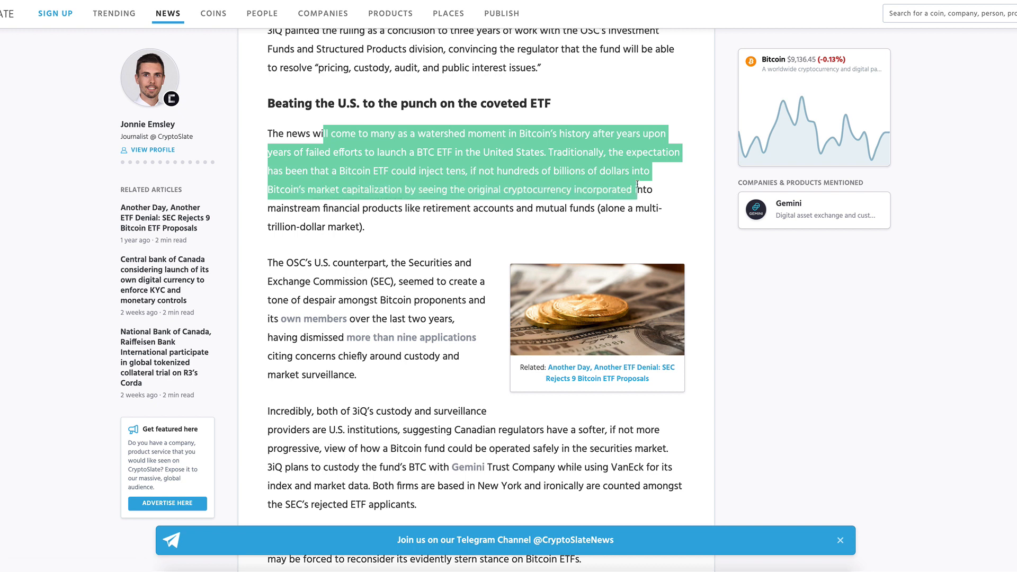
drag(639, 190, 361, 208)
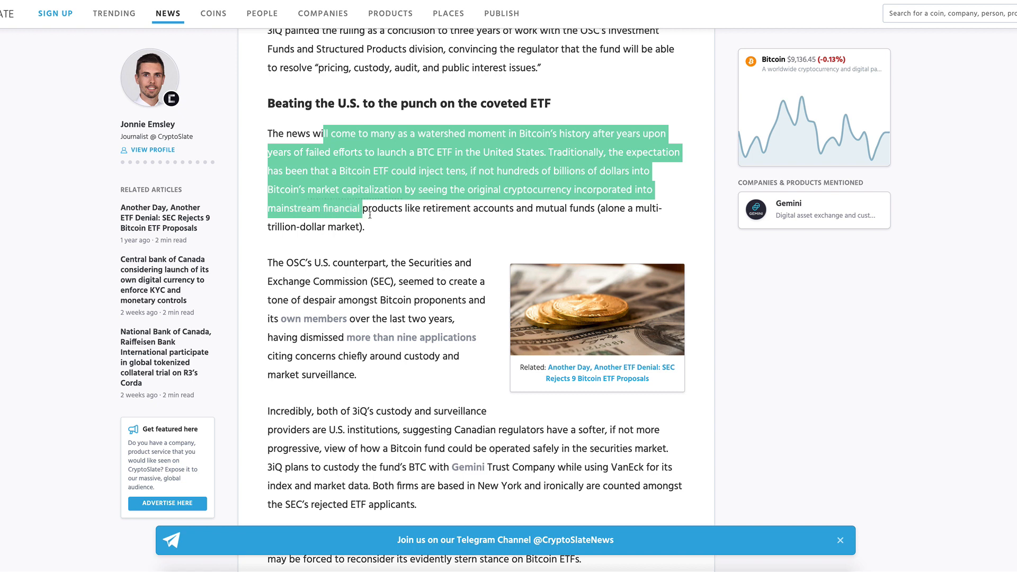
drag(361, 208, 536, 208)
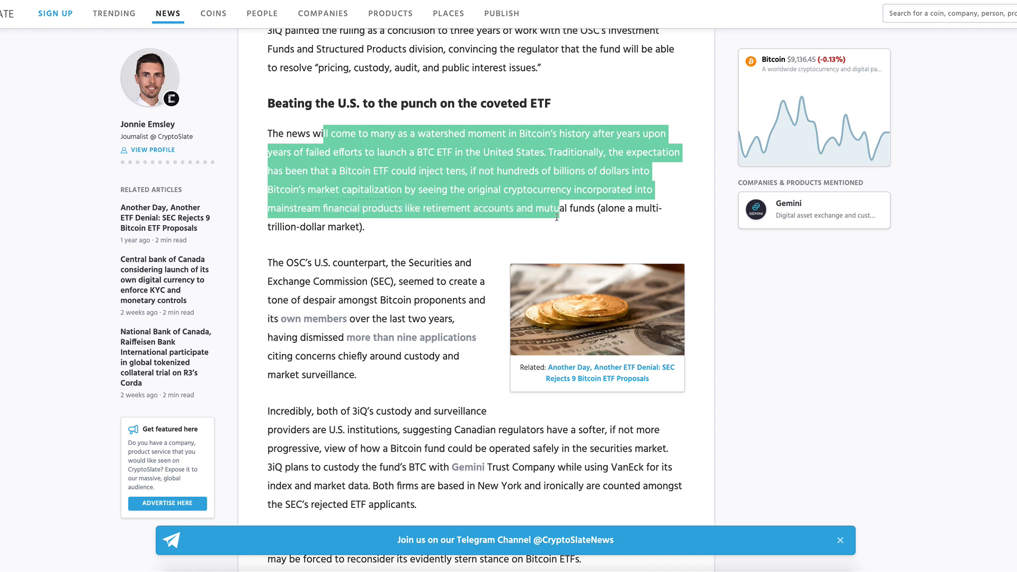
click(376, 232)
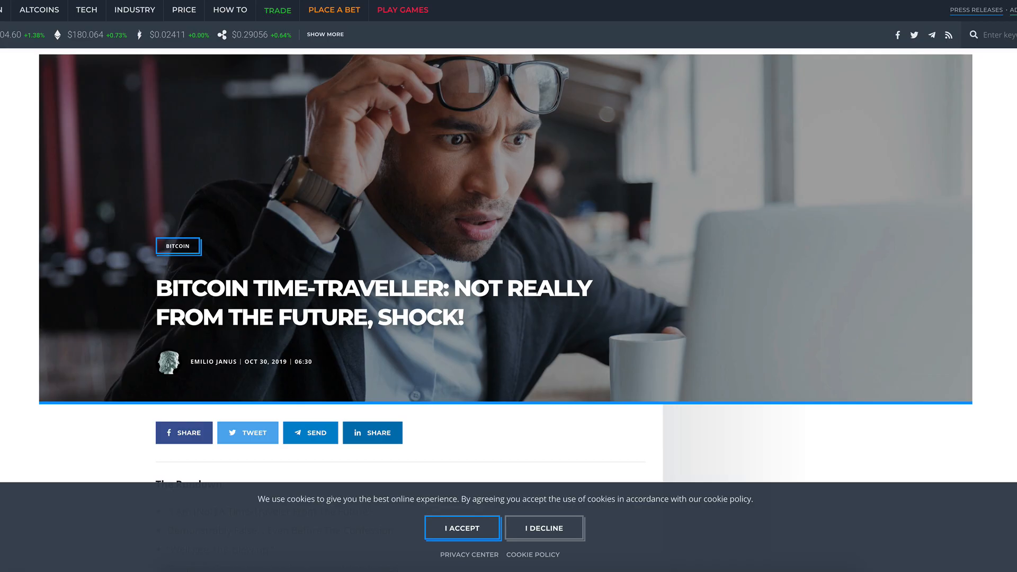
Step: Scroll the time-traveller's 2025 message down to the passage about Citadels and vanishing governments
scroll(down, 3)
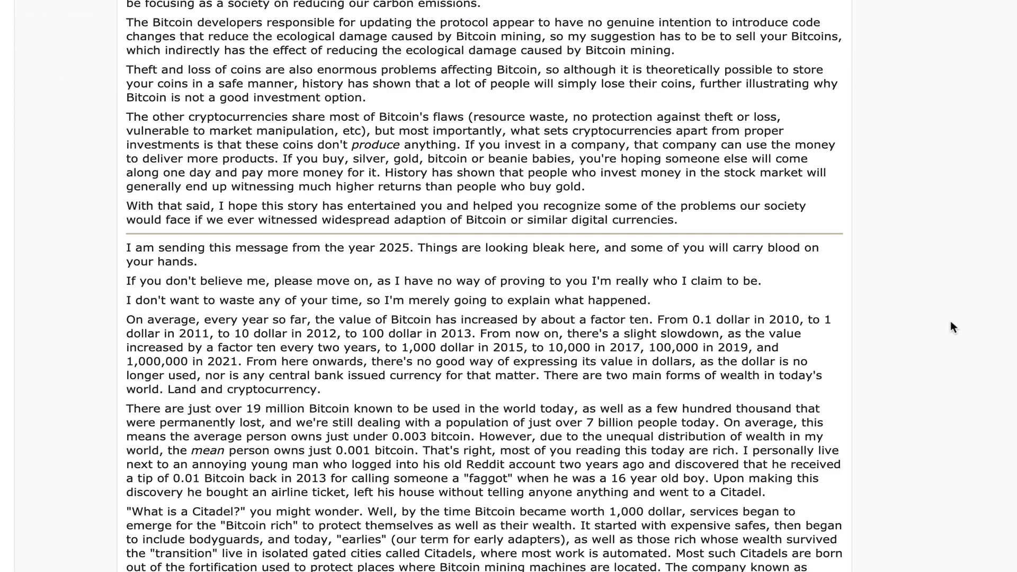
scroll(down, 3)
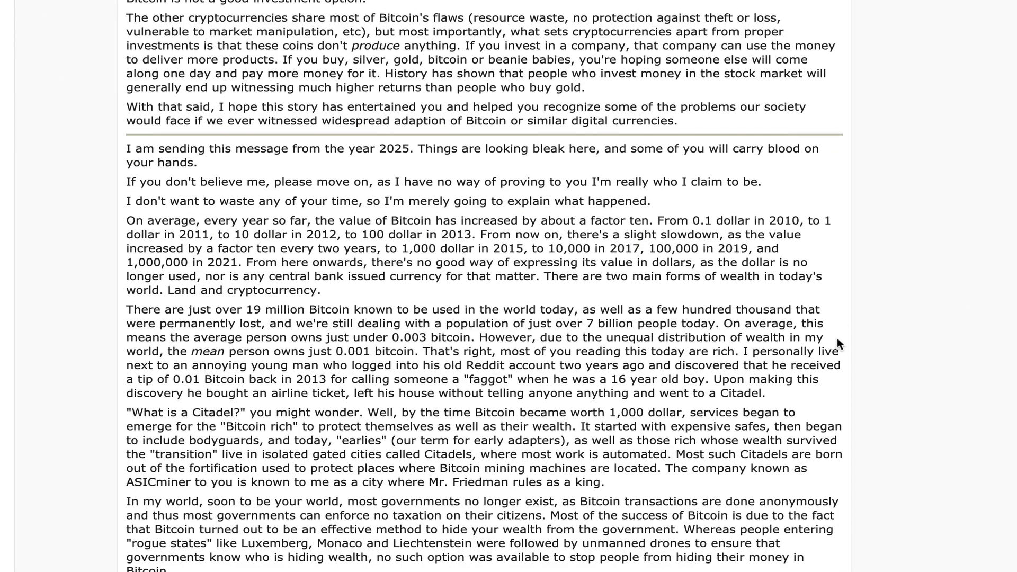
scroll(down, 3)
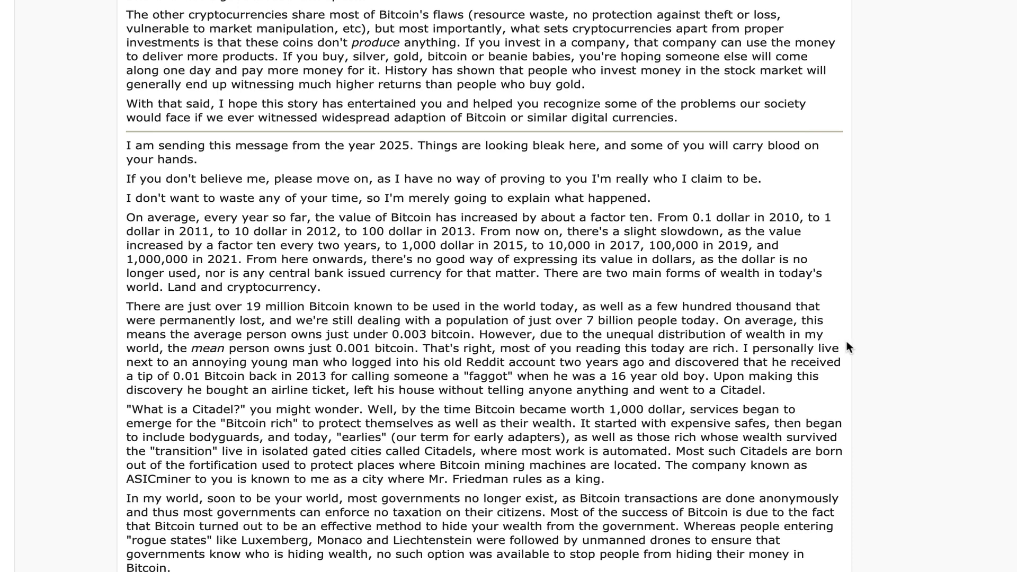
mouse_move(734, 220)
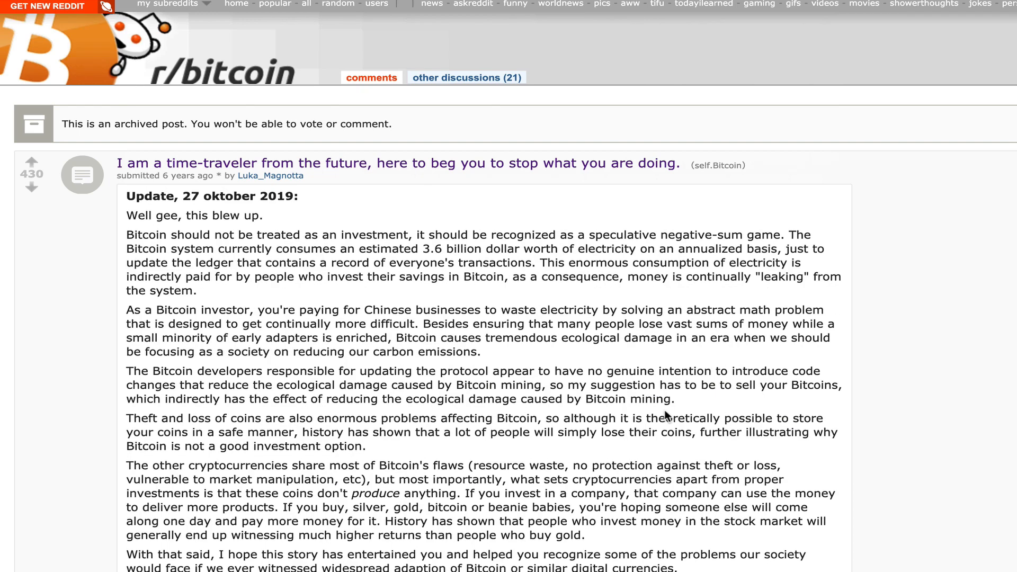
Step: Highlight the time-traveller's 2025 message through the 2021 prediction
scroll(down, 3)
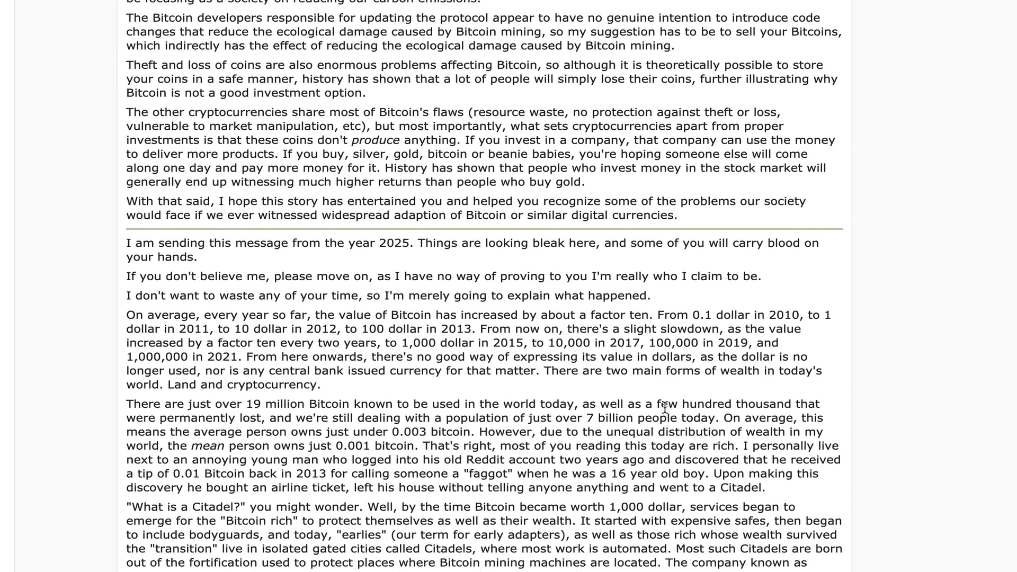
mouse_move(115, 252)
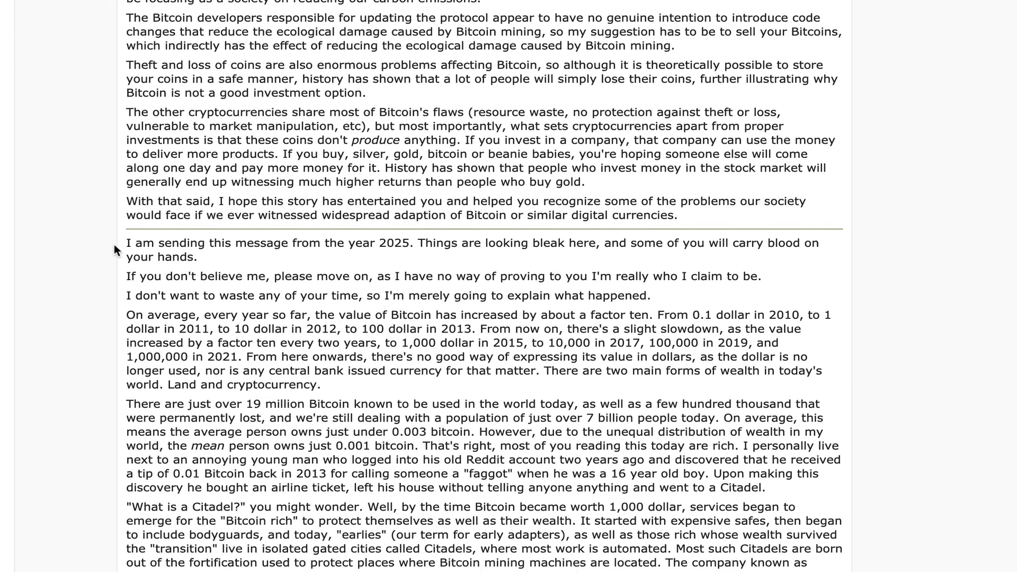
drag(127, 243, 382, 357)
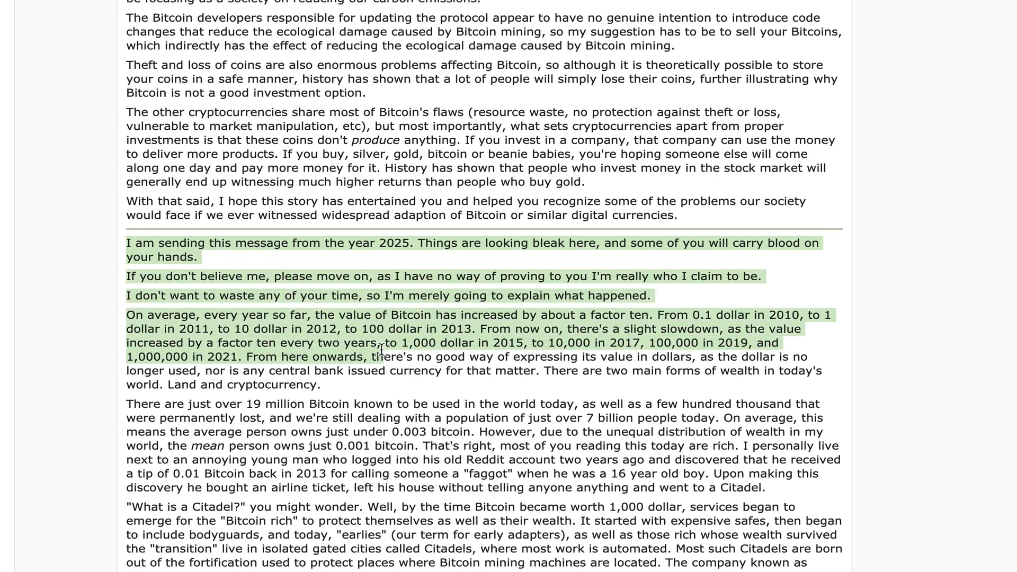
scroll(down, 3)
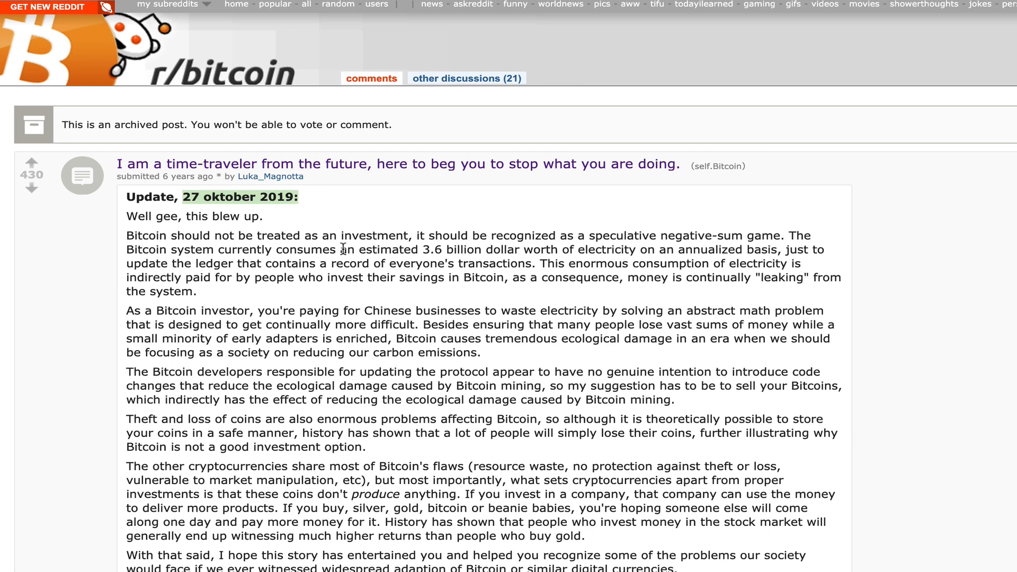
mouse_move(367, 220)
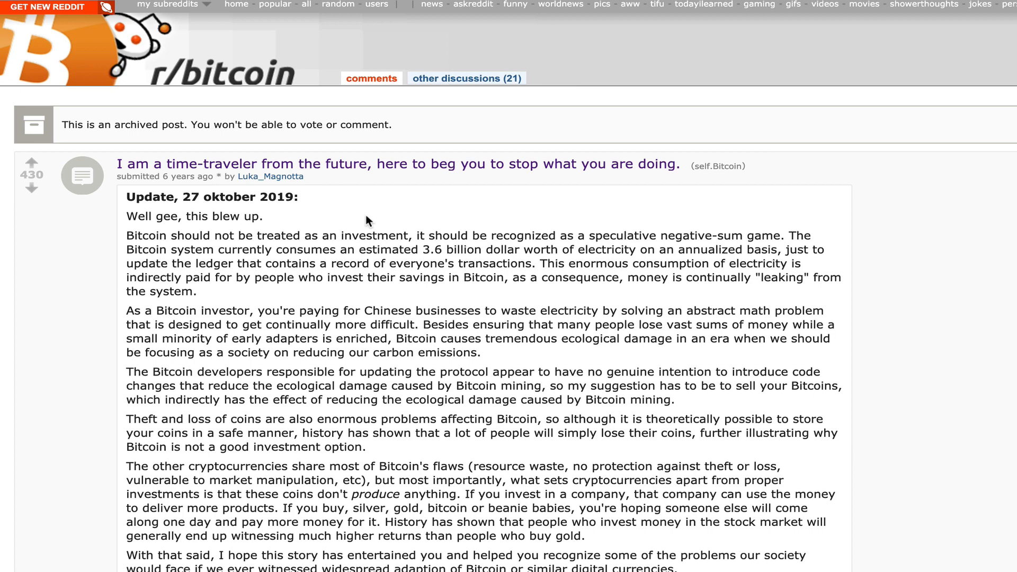
scroll(down, 3)
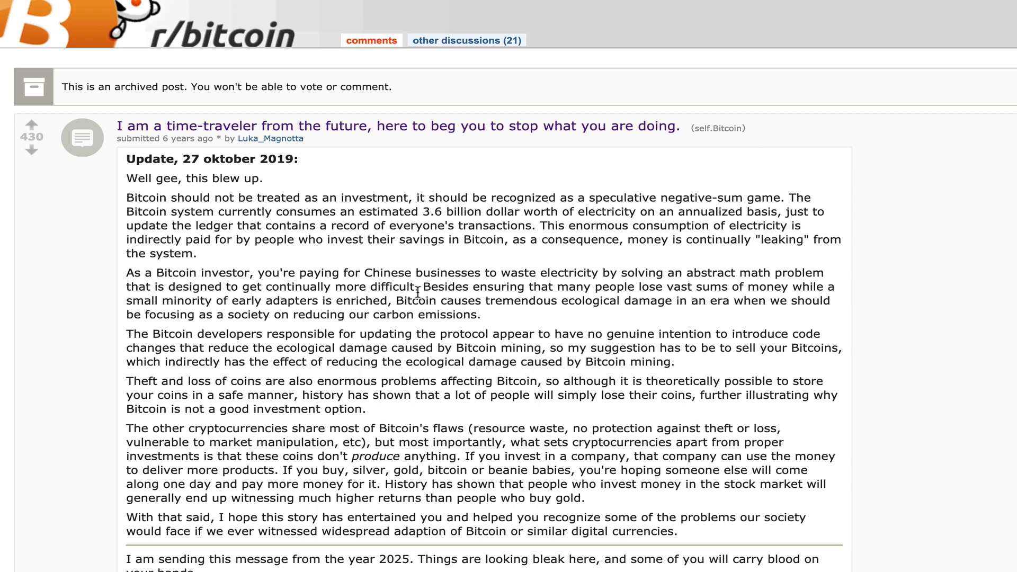
mouse_move(362, 398)
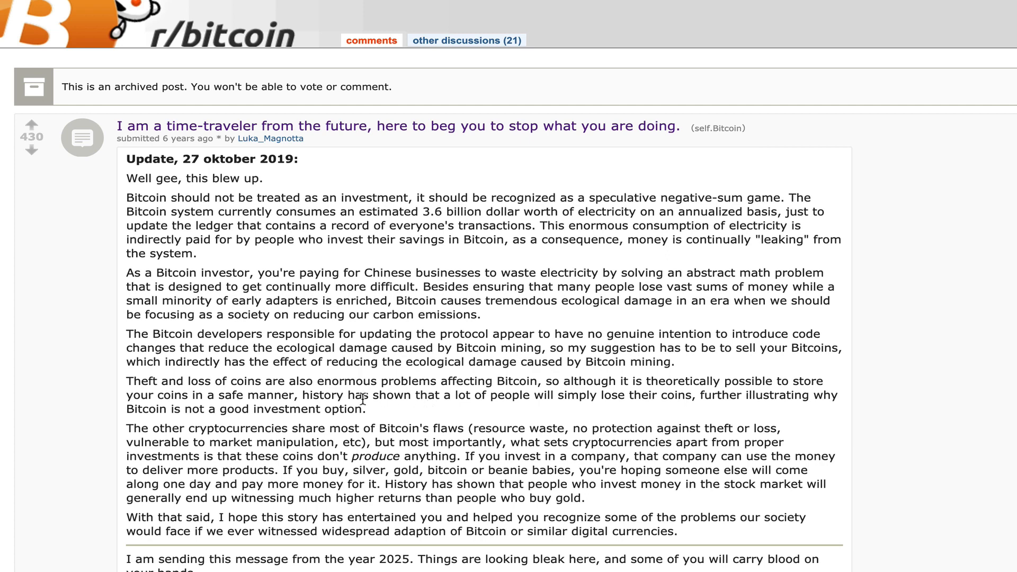
mouse_move(379, 418)
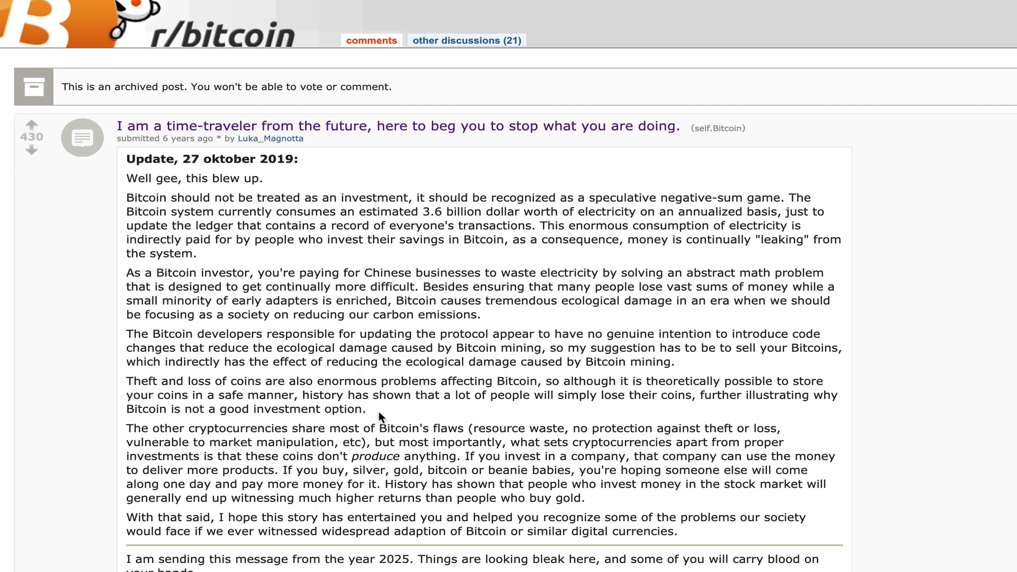